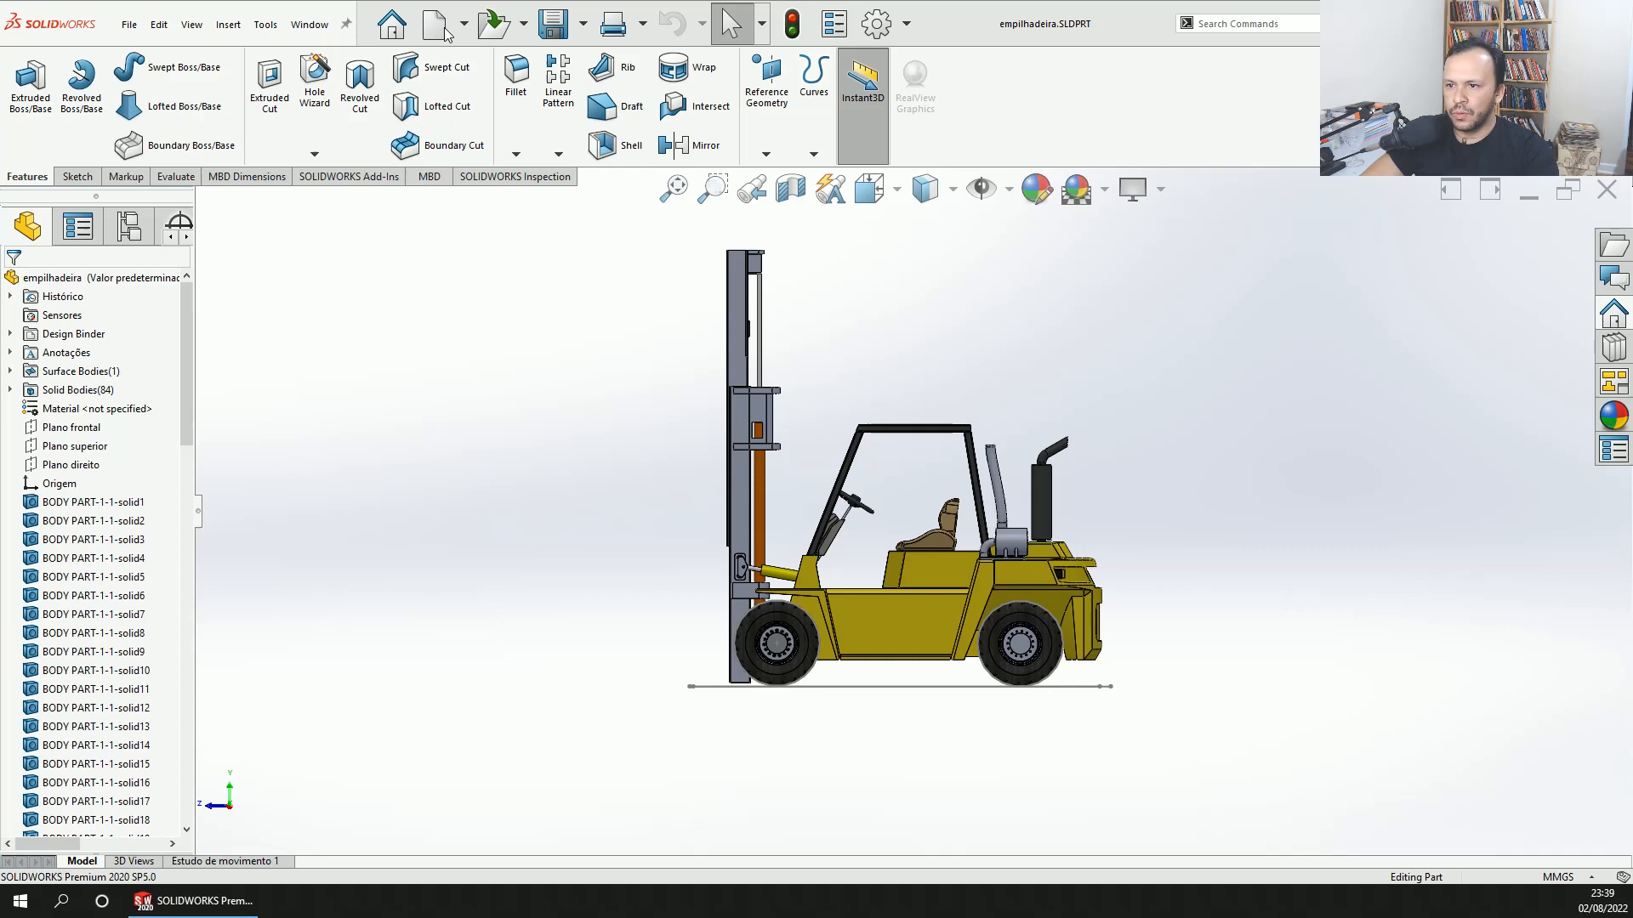
- Create a drawing from the forklift part and confirm an ISO sheet size
left_click(463, 23)
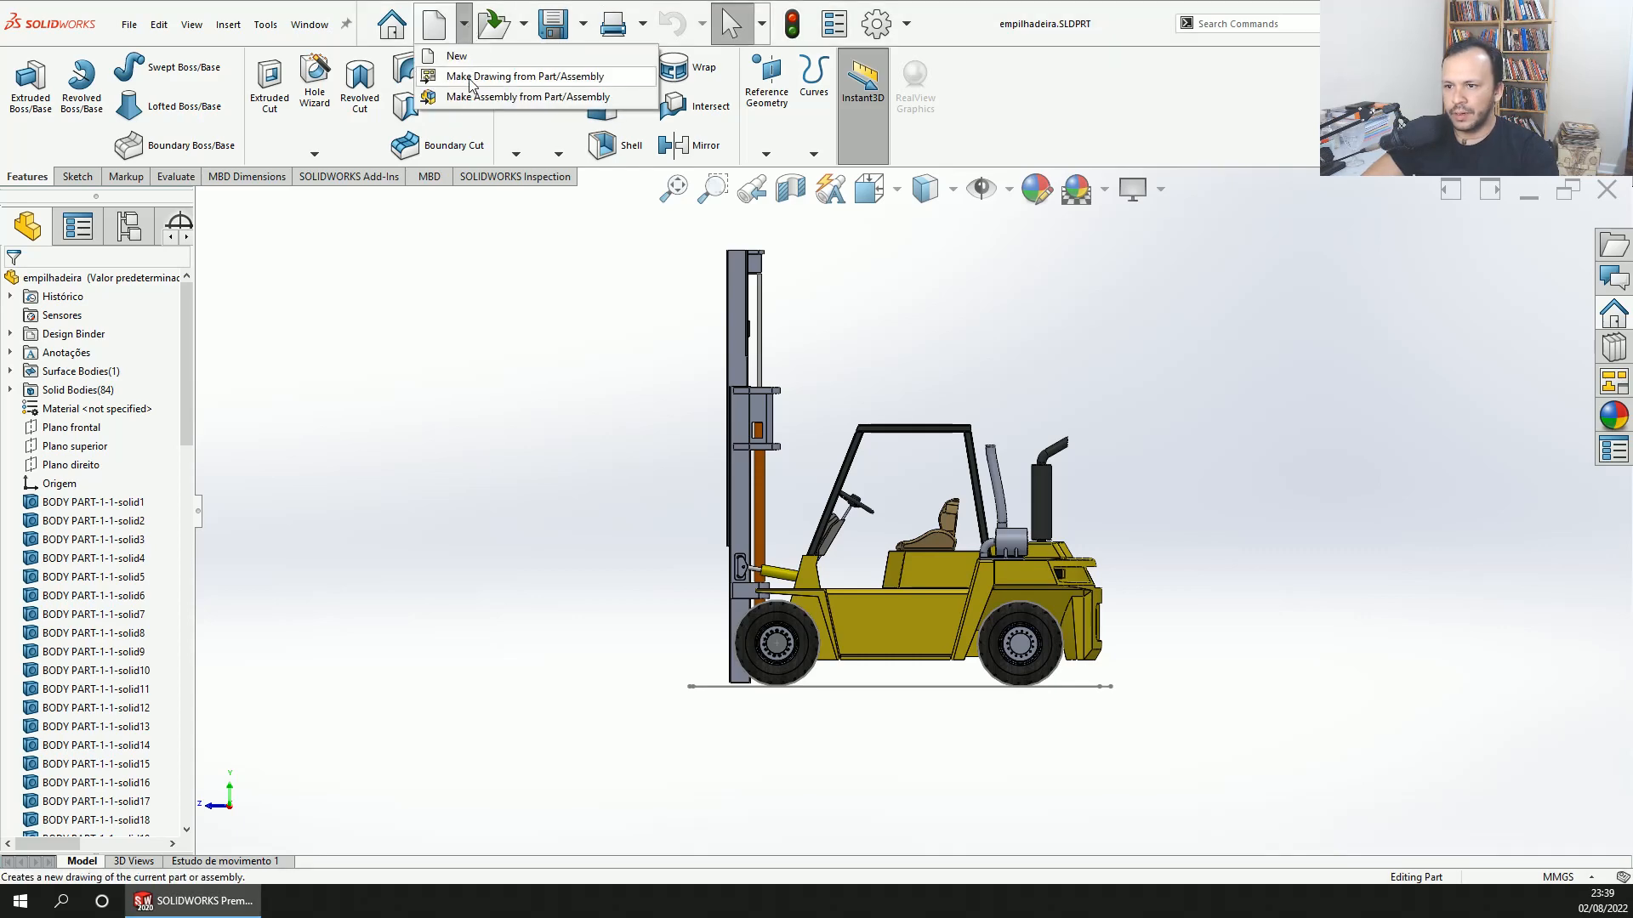
left_click(529, 76)
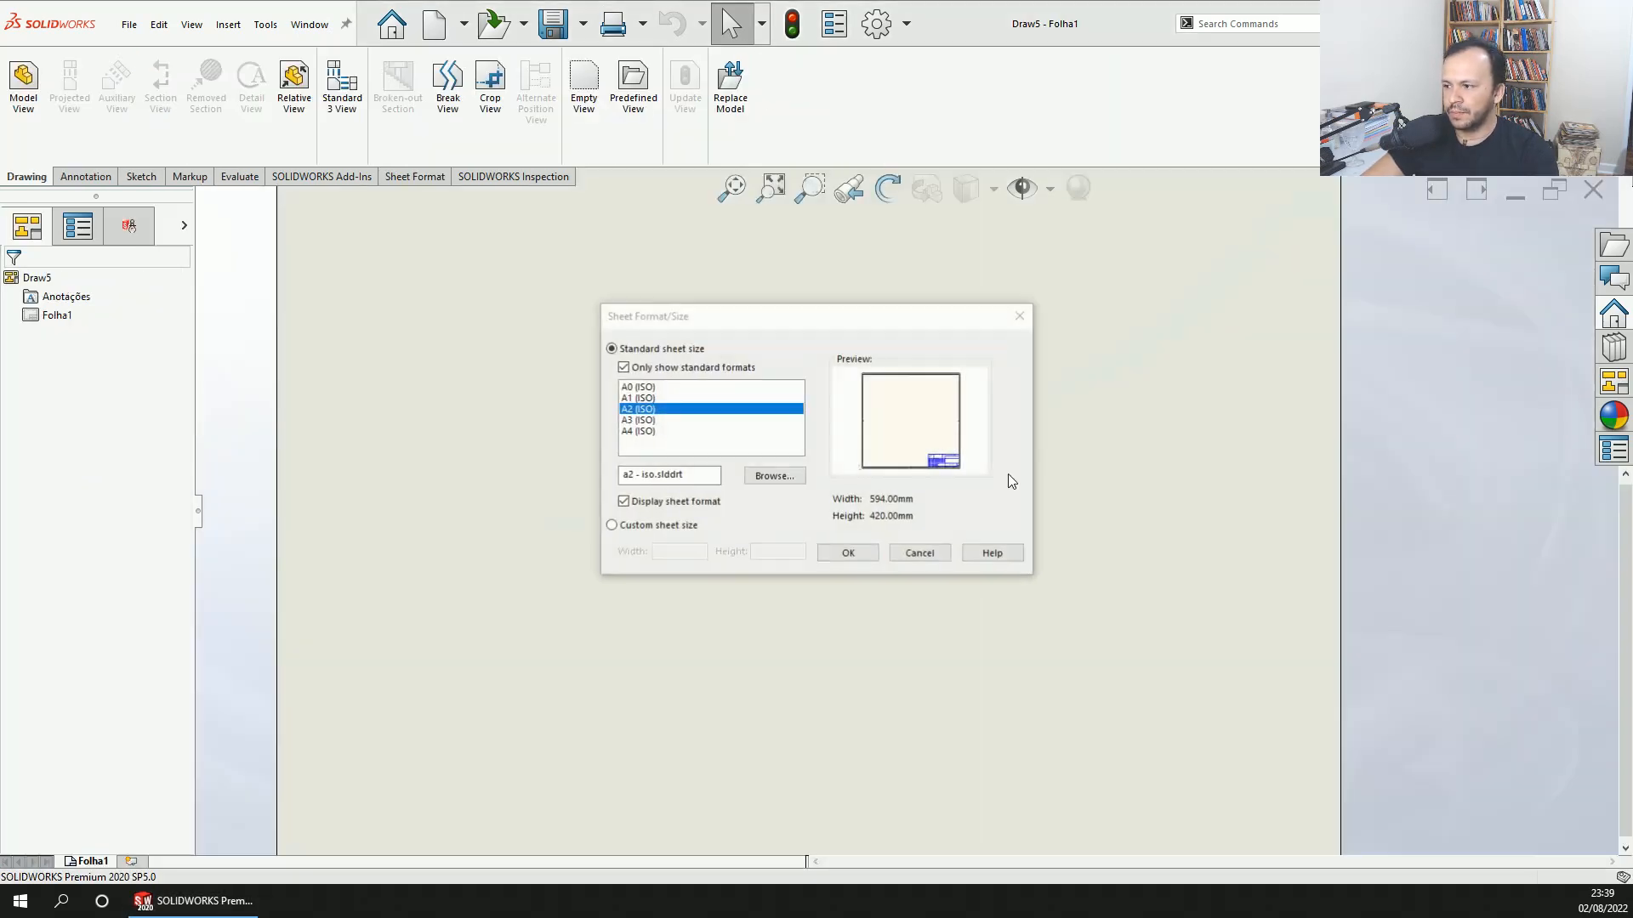
left_click(845, 552)
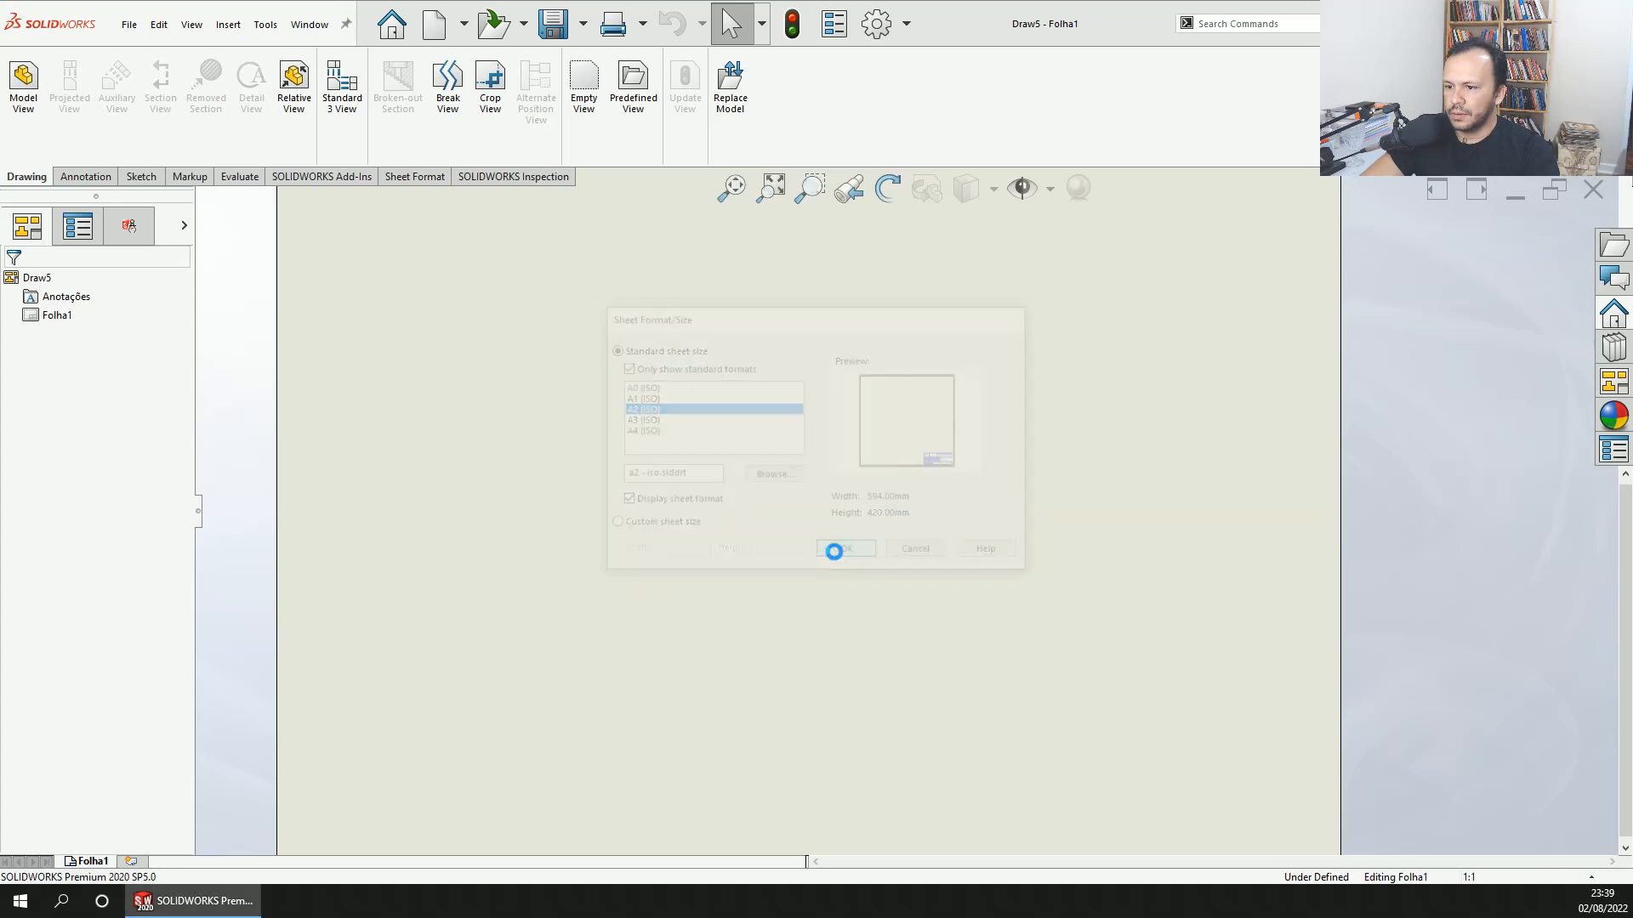
- Place the forklift's Right view mid-sheet, skipping projected views and dismissing the Browse dialog
left_click(845, 548)
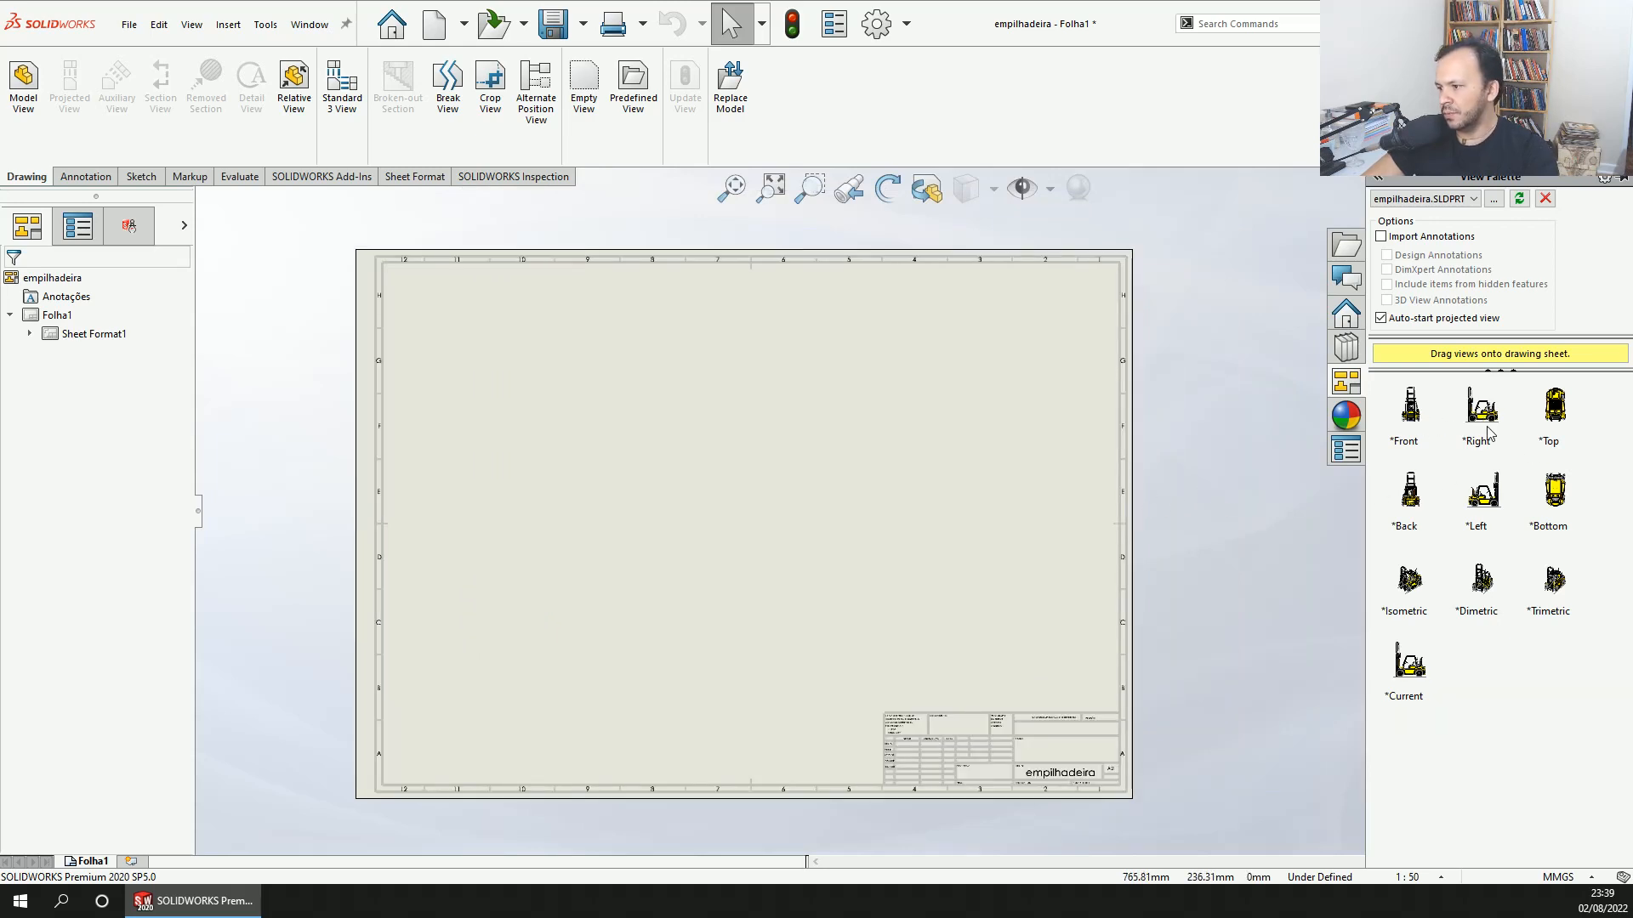
left_click(1476, 406)
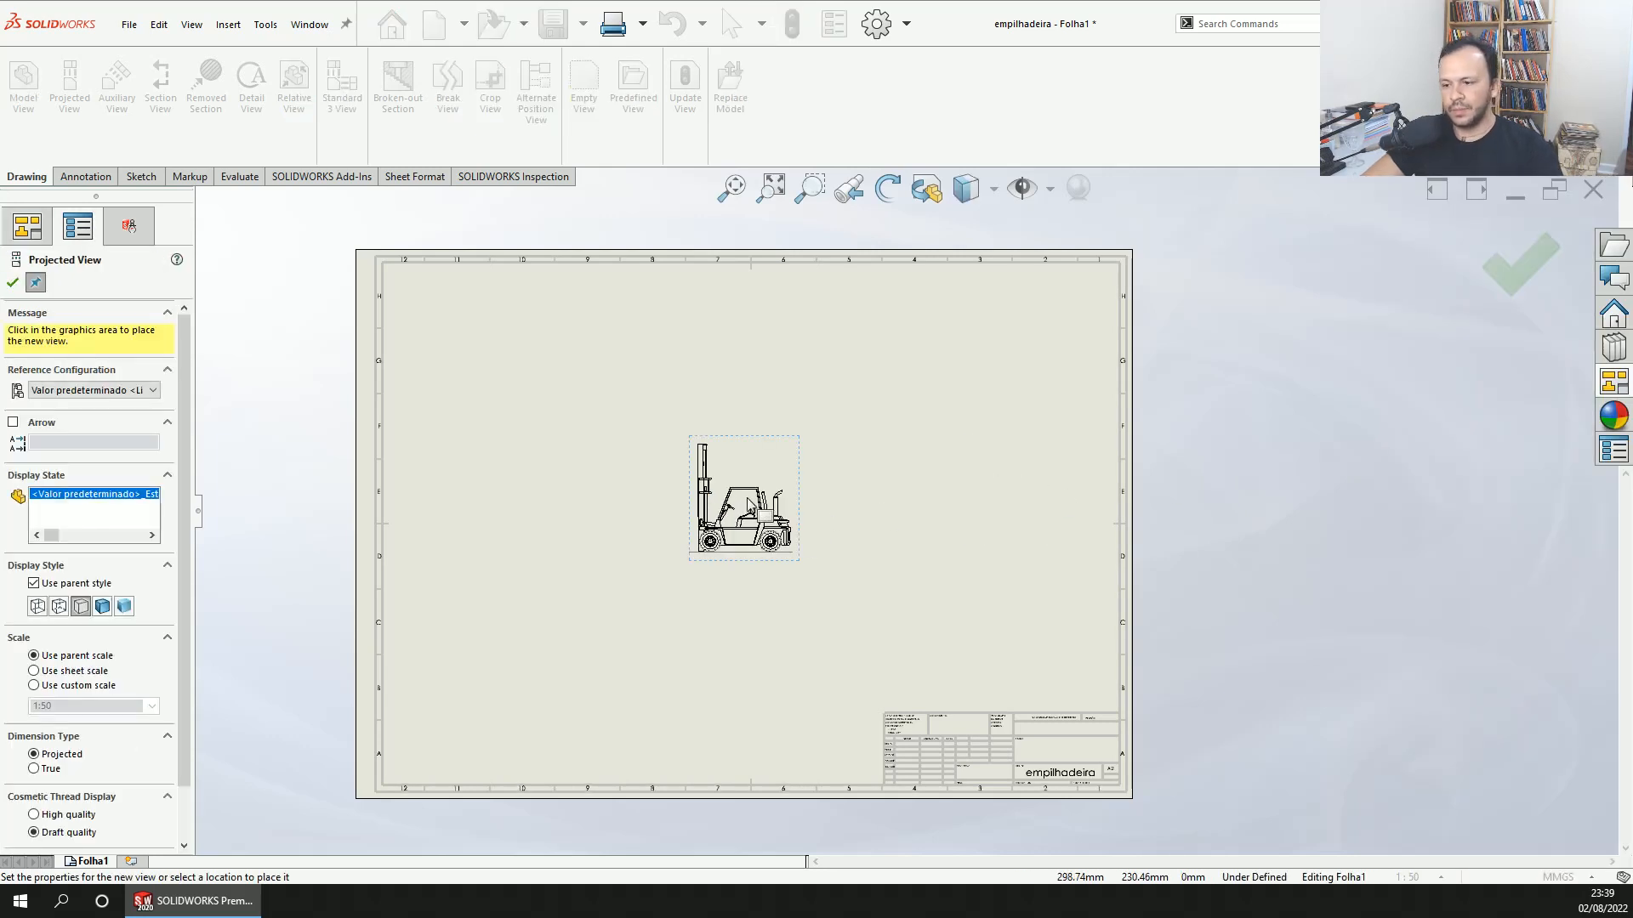
left_click(743, 497)
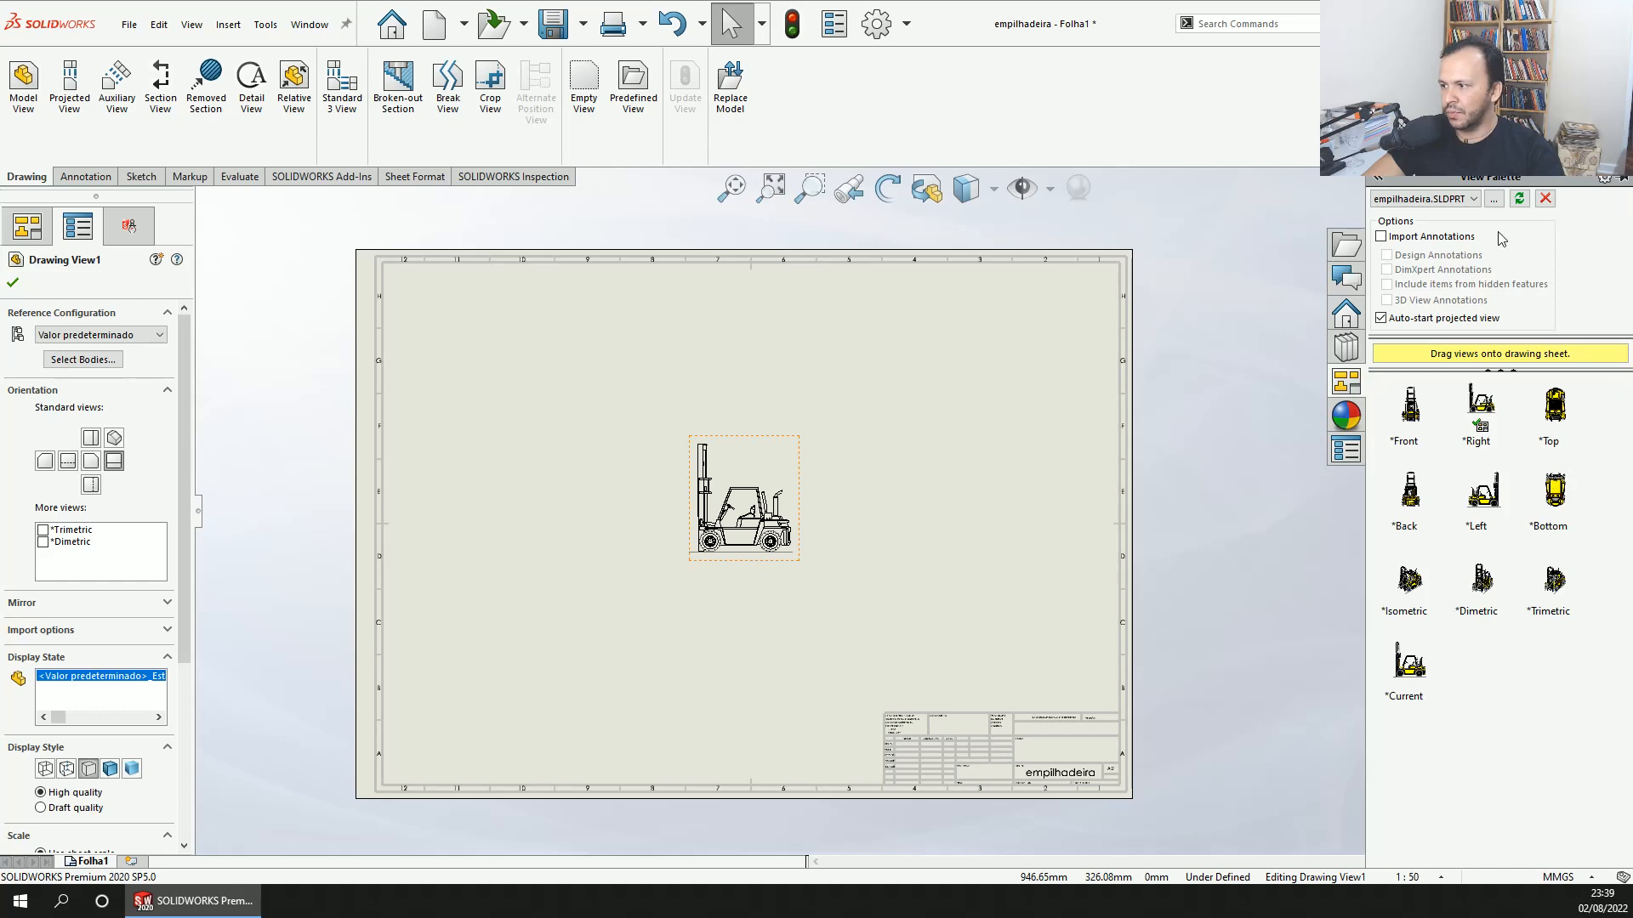
mouse_move(1494, 199)
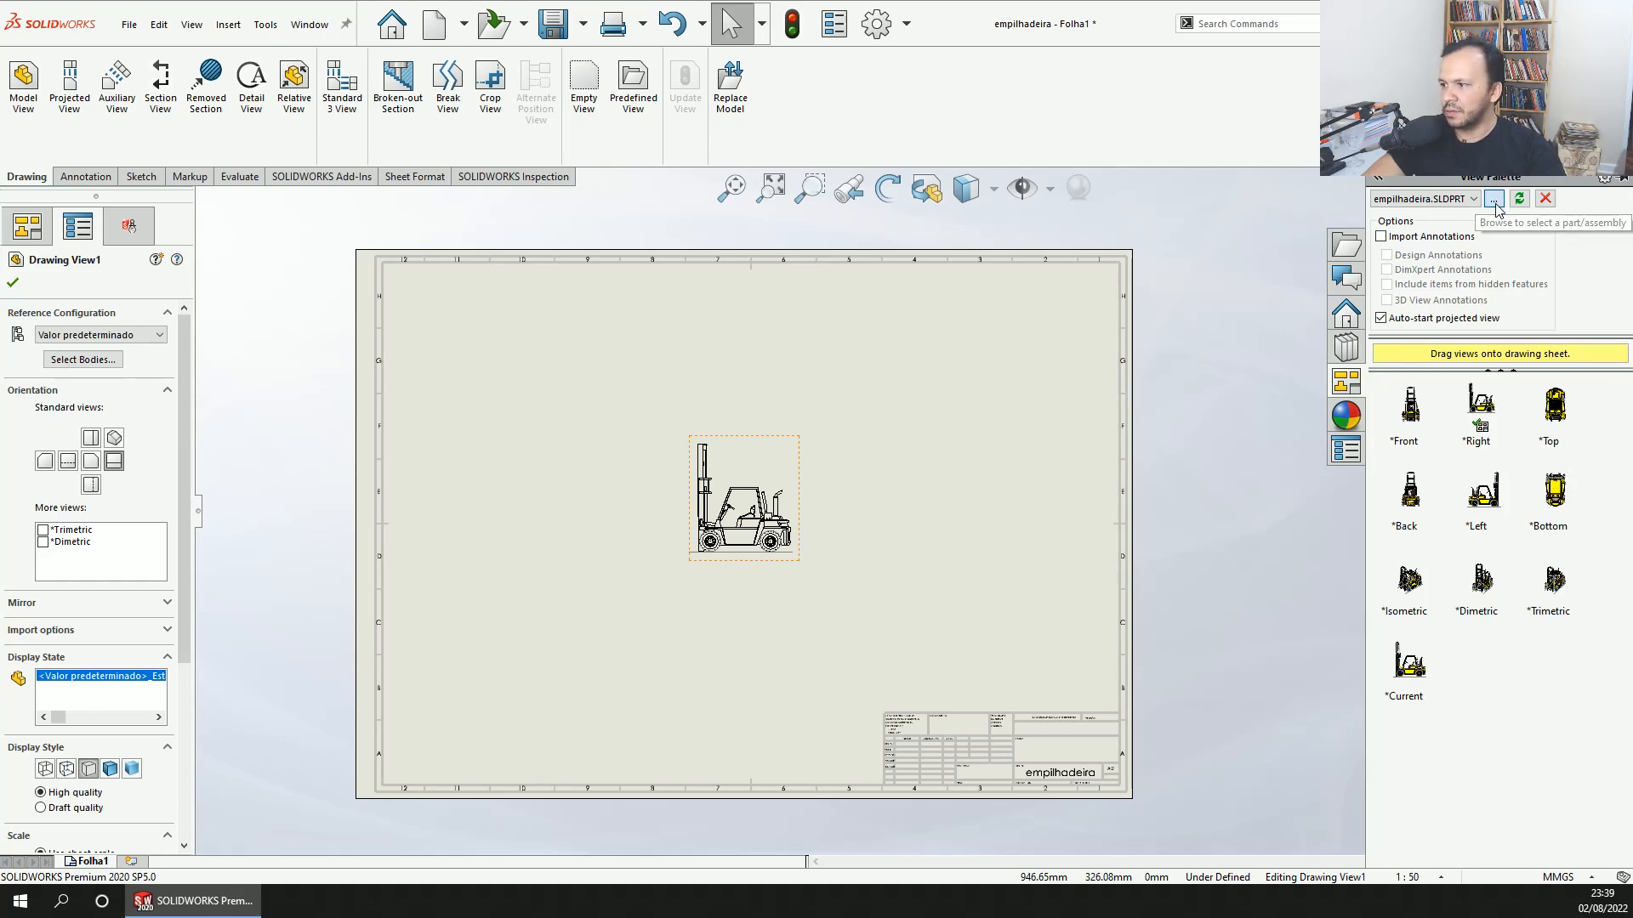
left_click(1493, 199)
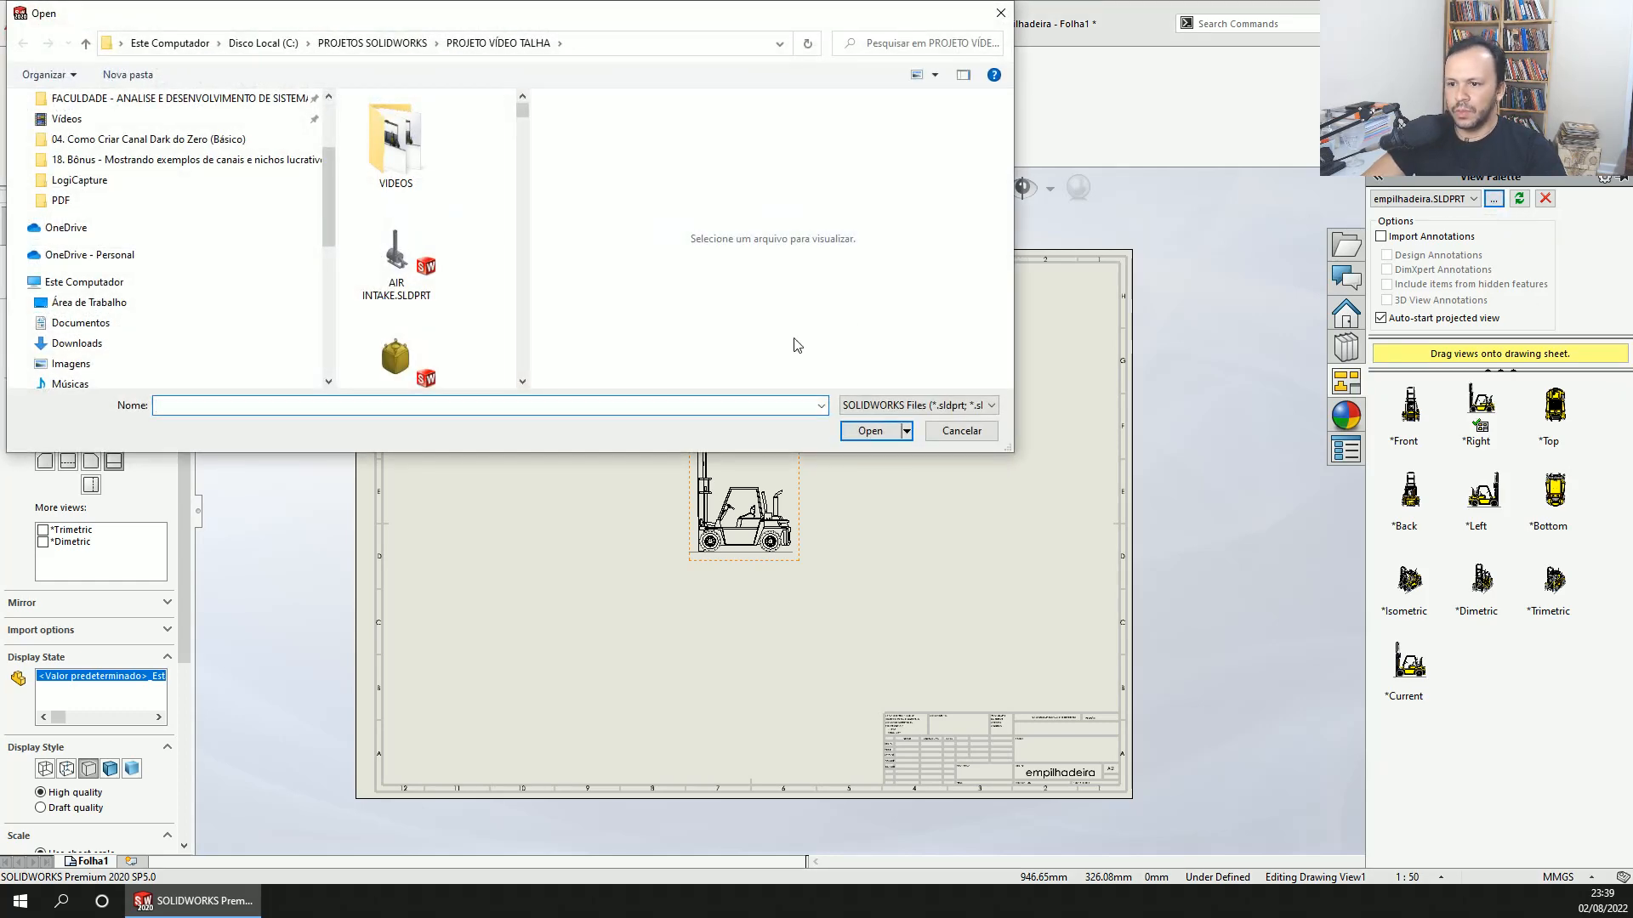
scroll("down", 3)
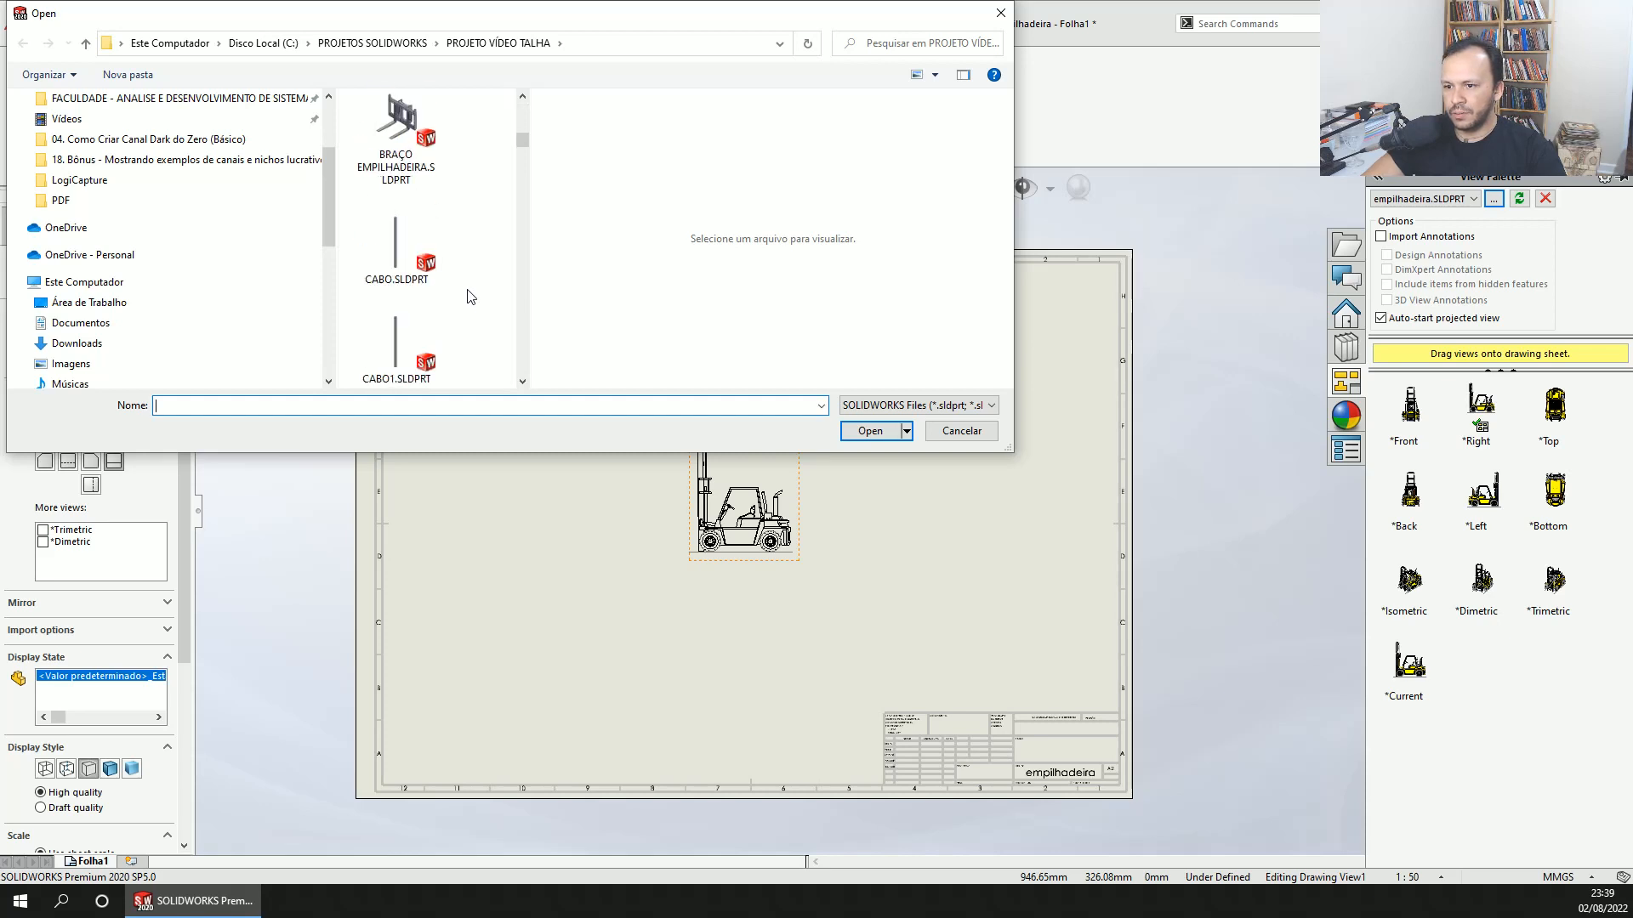
scroll("down", 3)
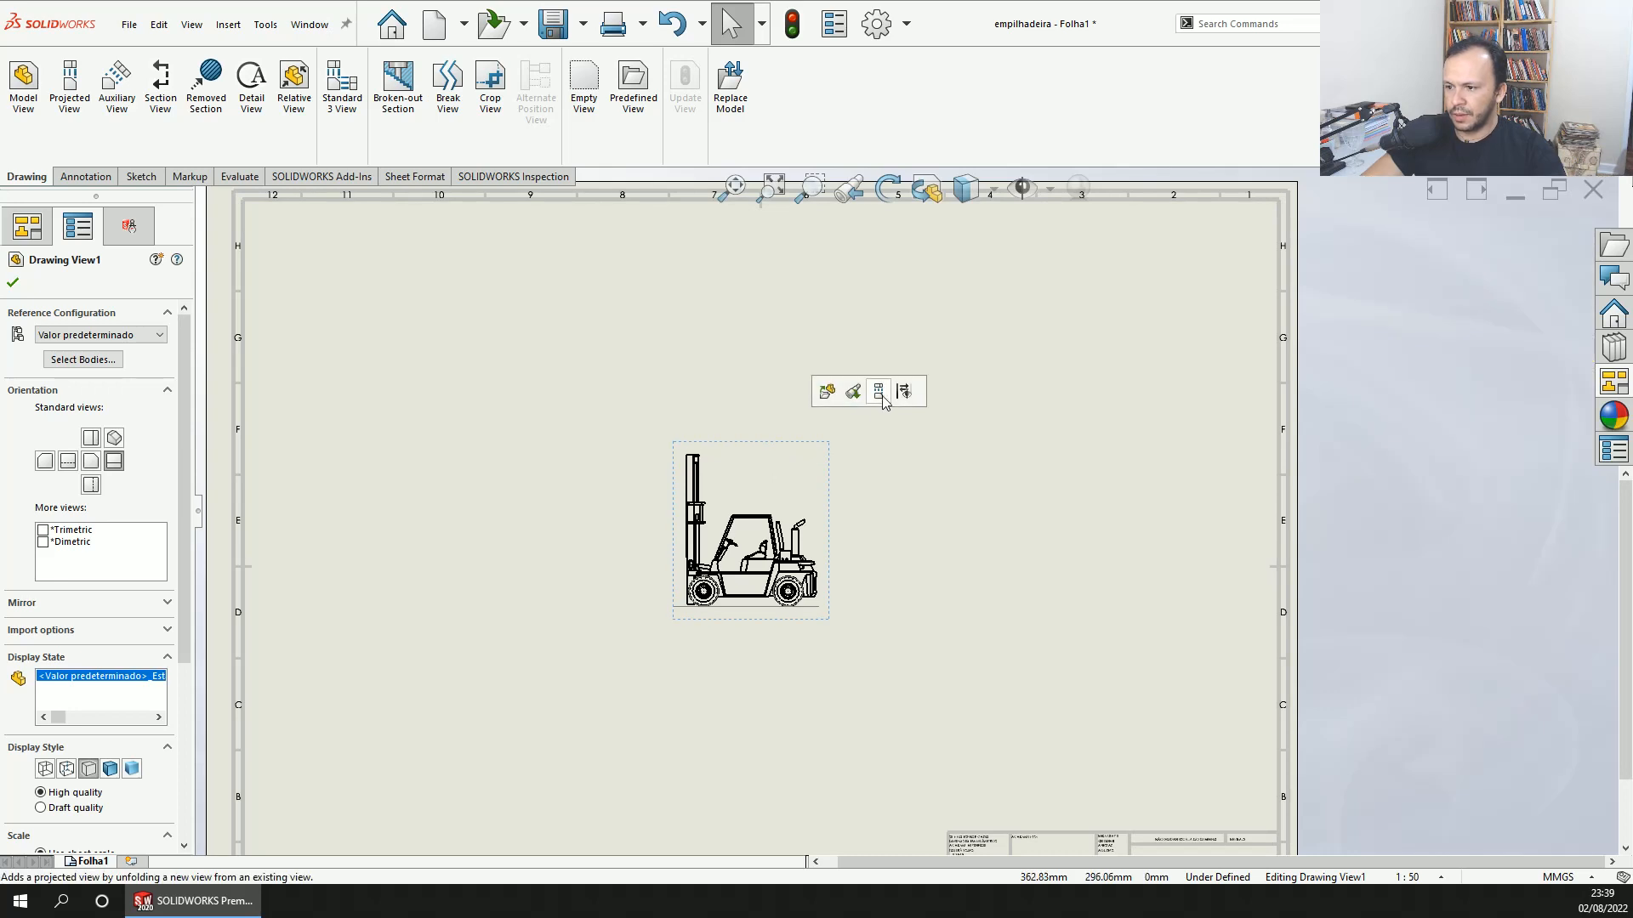
- Project a top view from the side view and position it above the side view
left_click(878, 391)
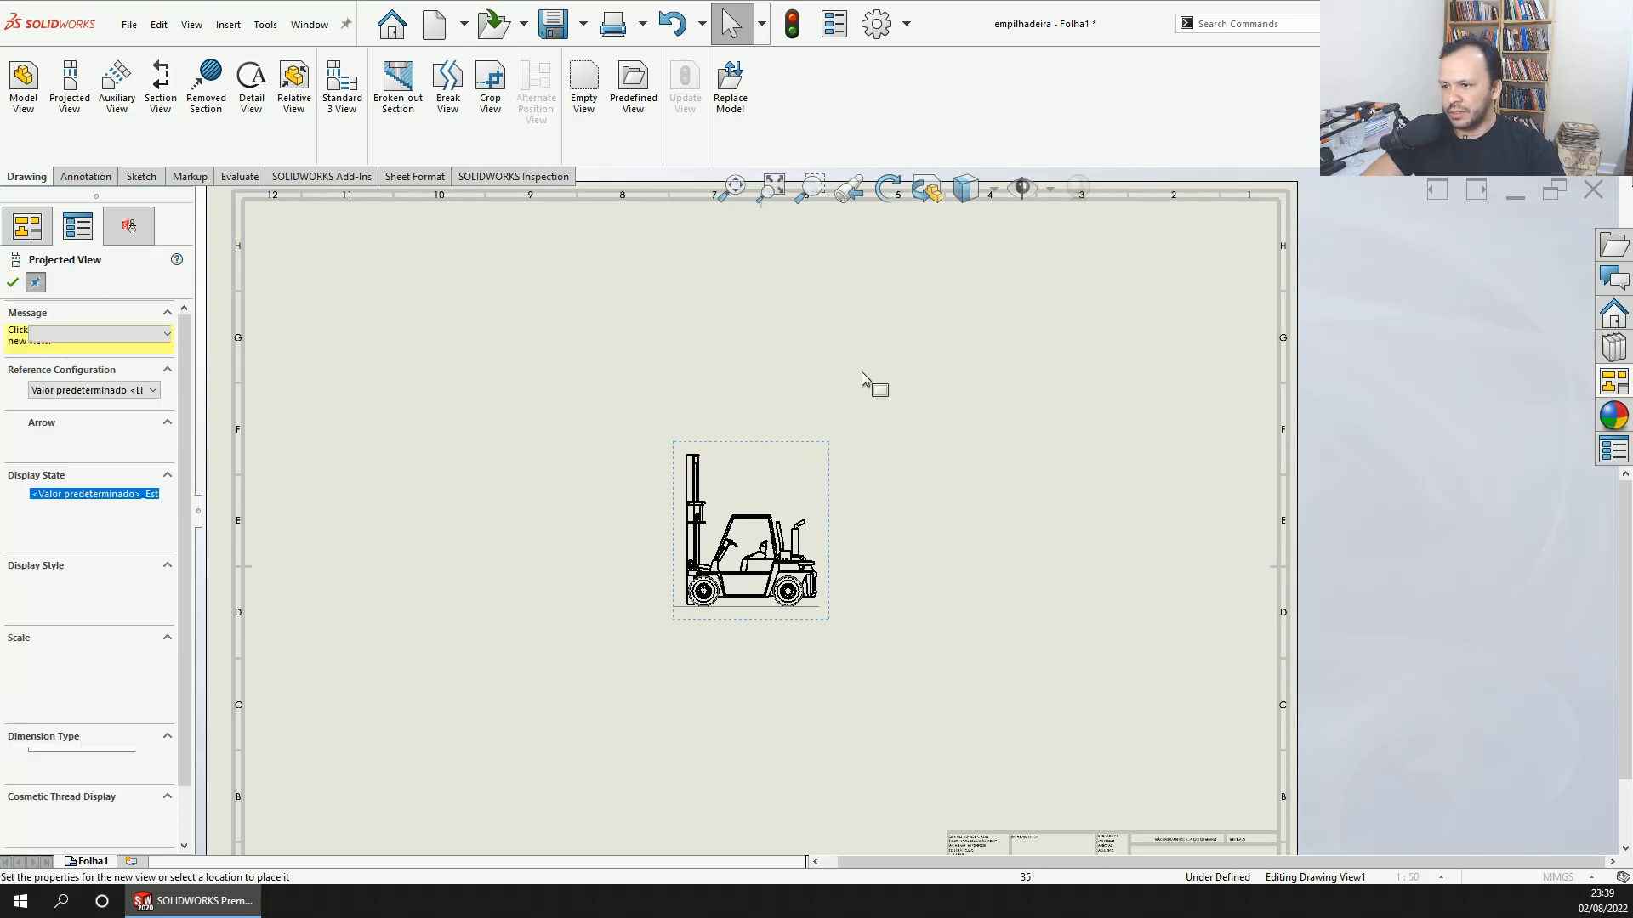
left_click(750, 323)
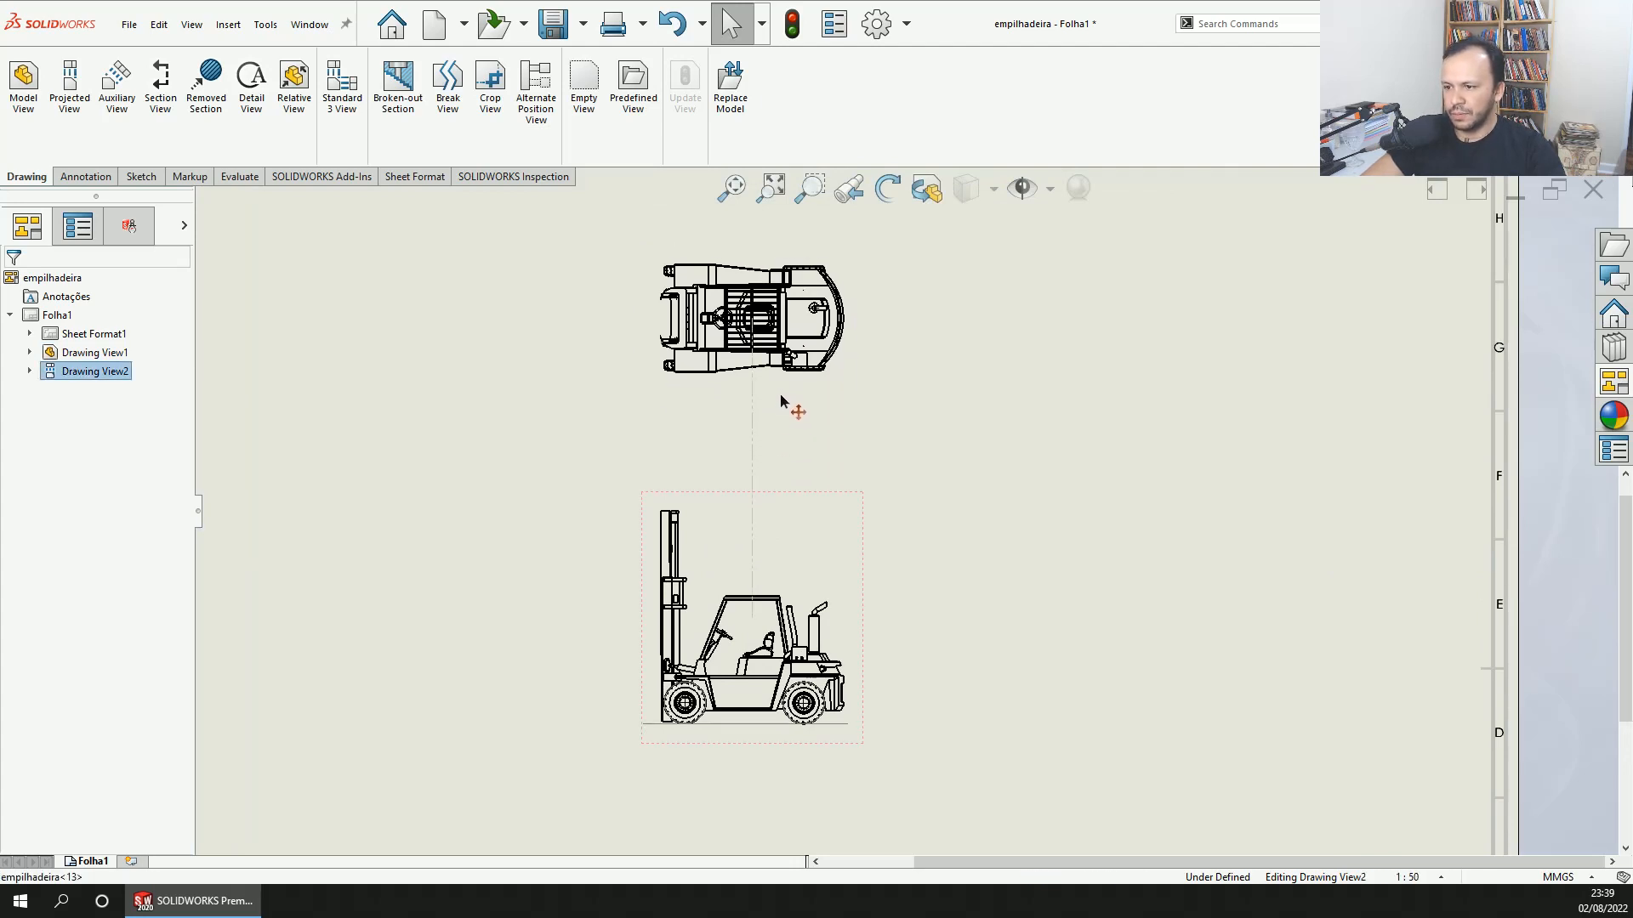
left_click(750, 313)
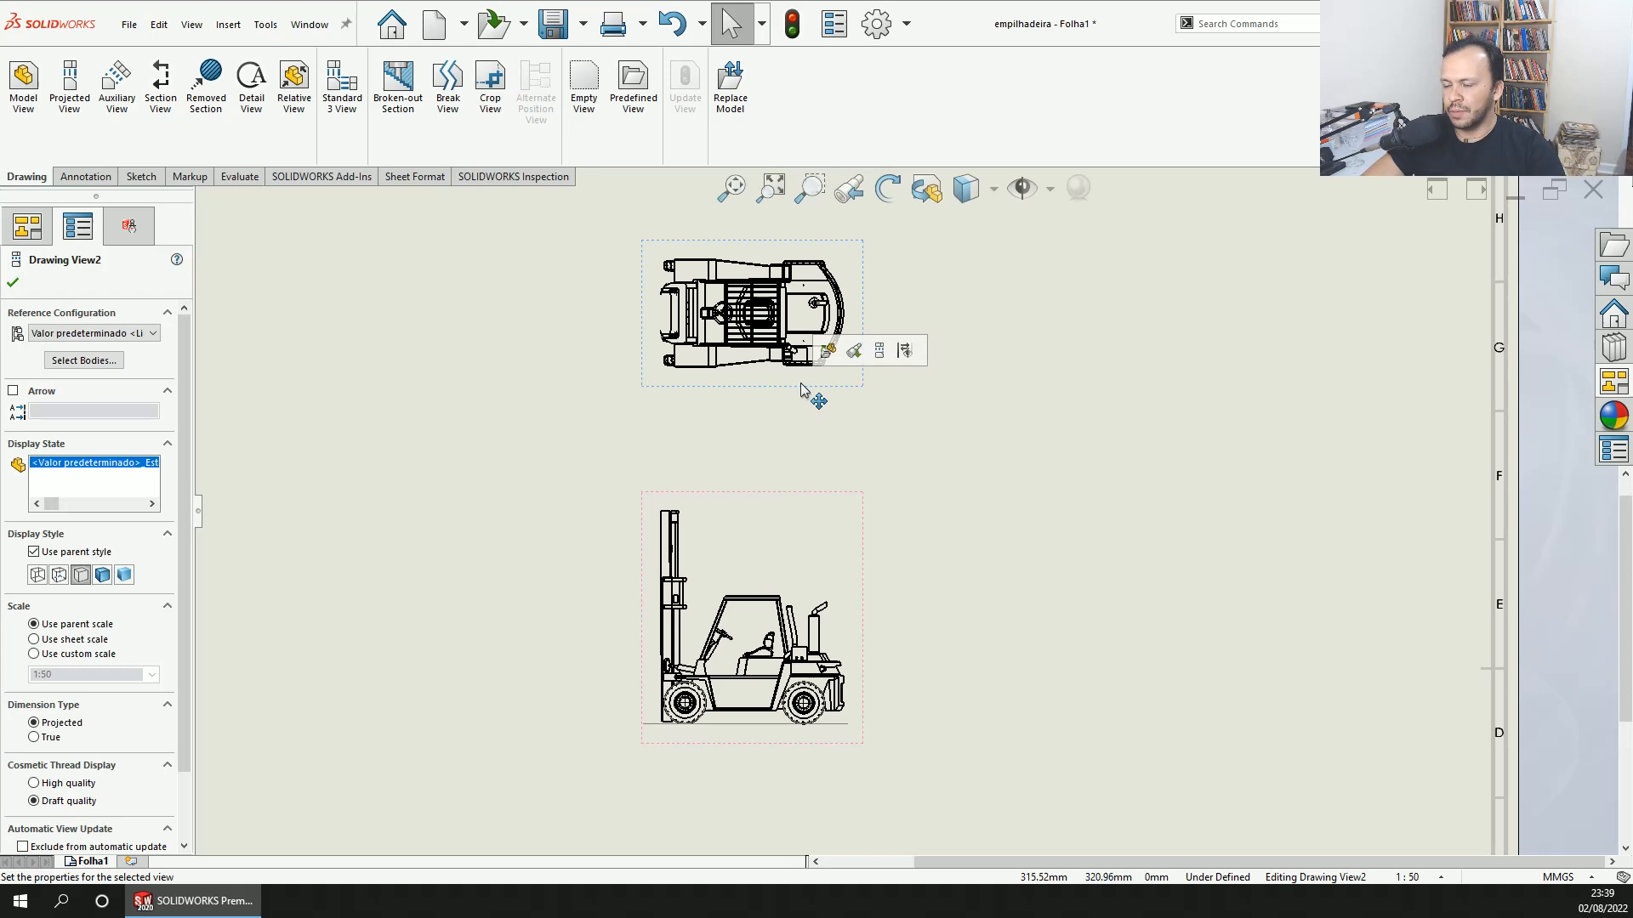
left_click_drag(752, 312, 752, 282)
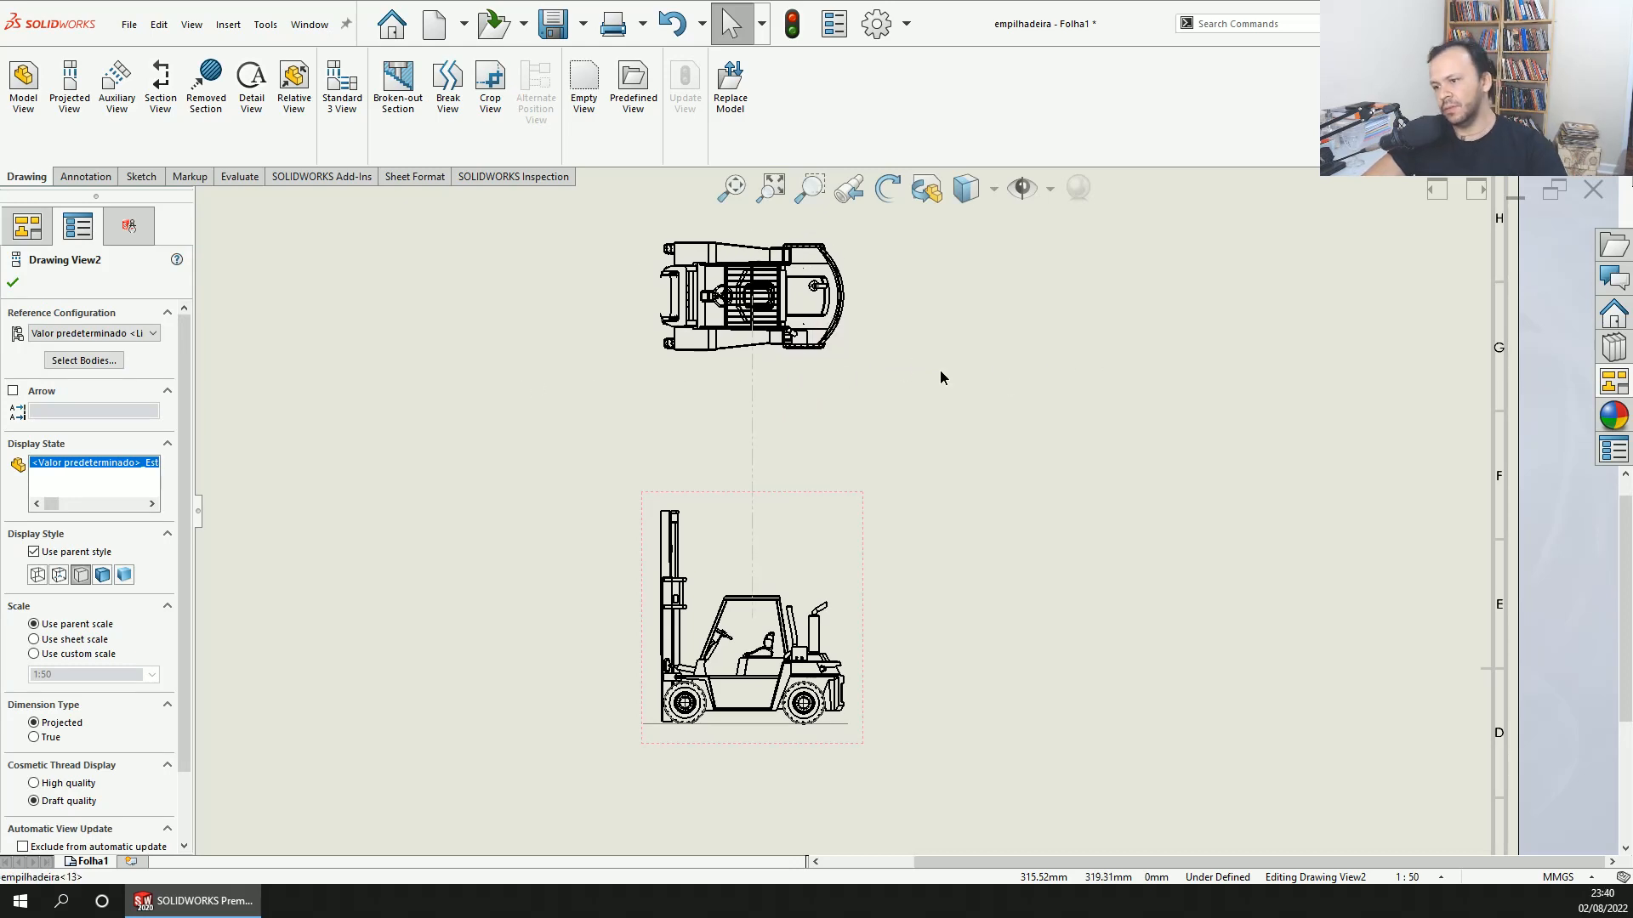
left_click(750, 297)
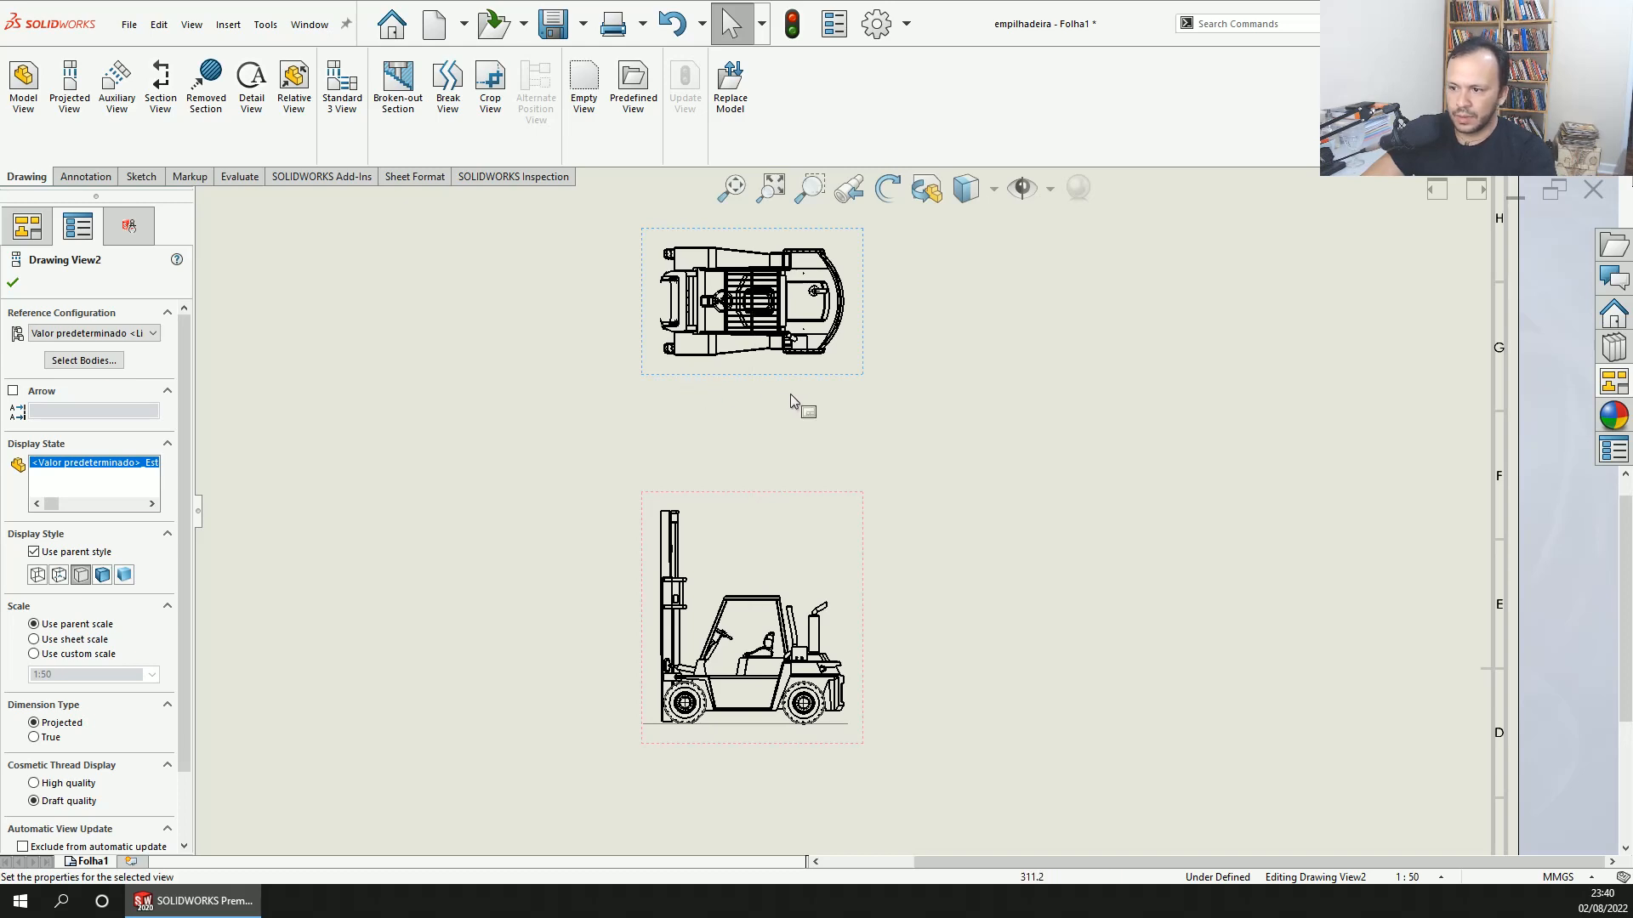
left_click(750, 302)
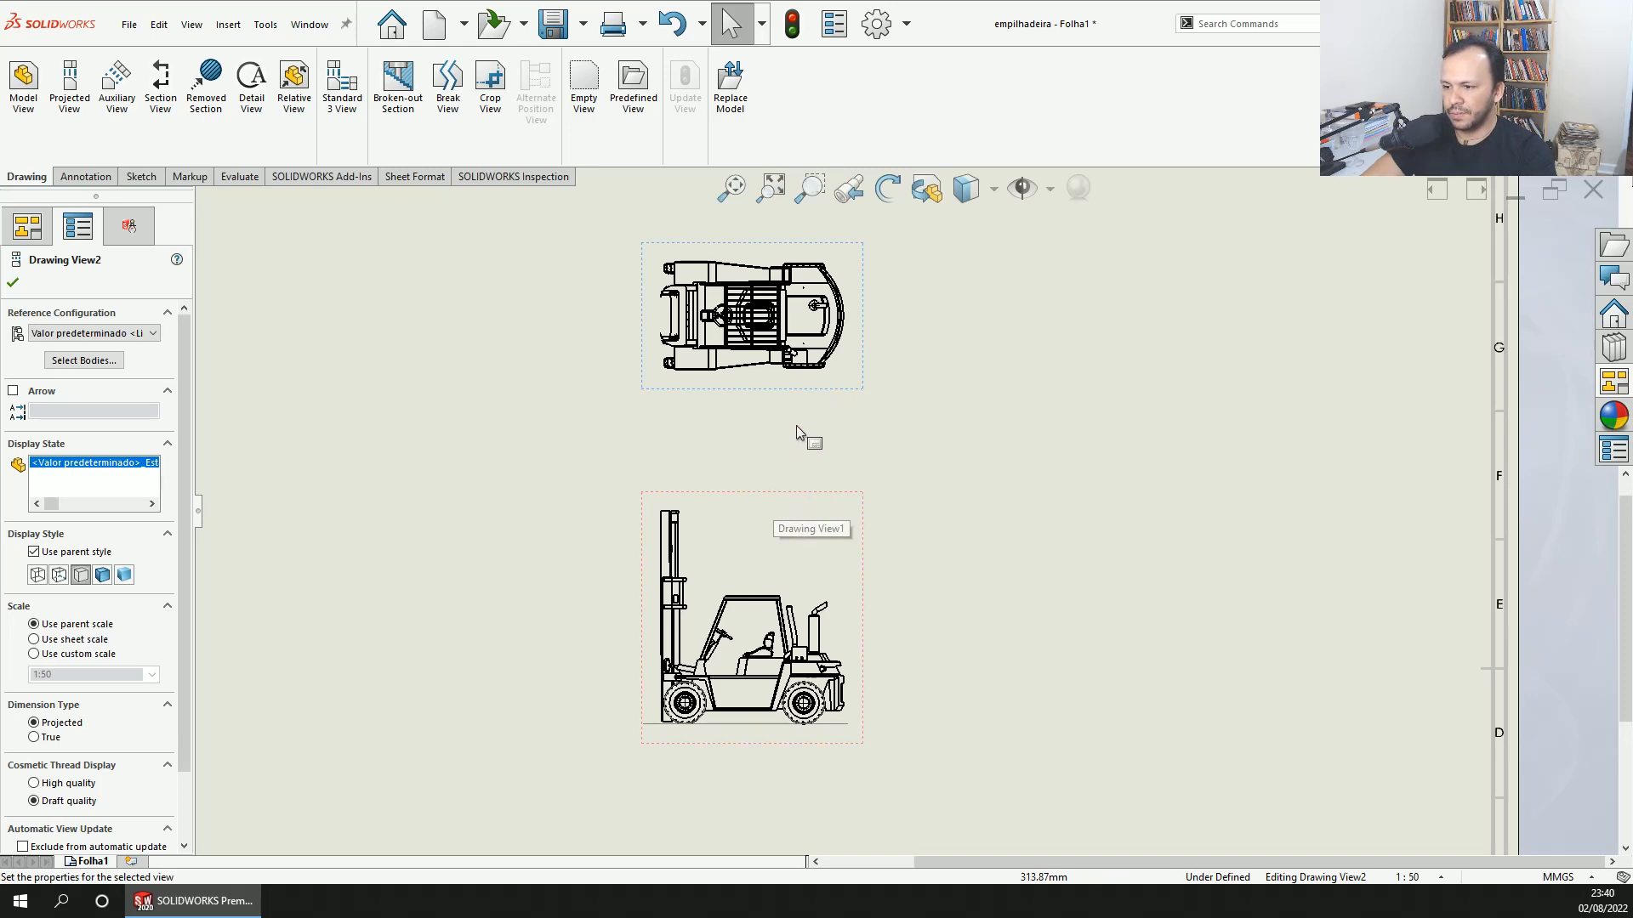
left_click_drag(751, 318, 751, 349)
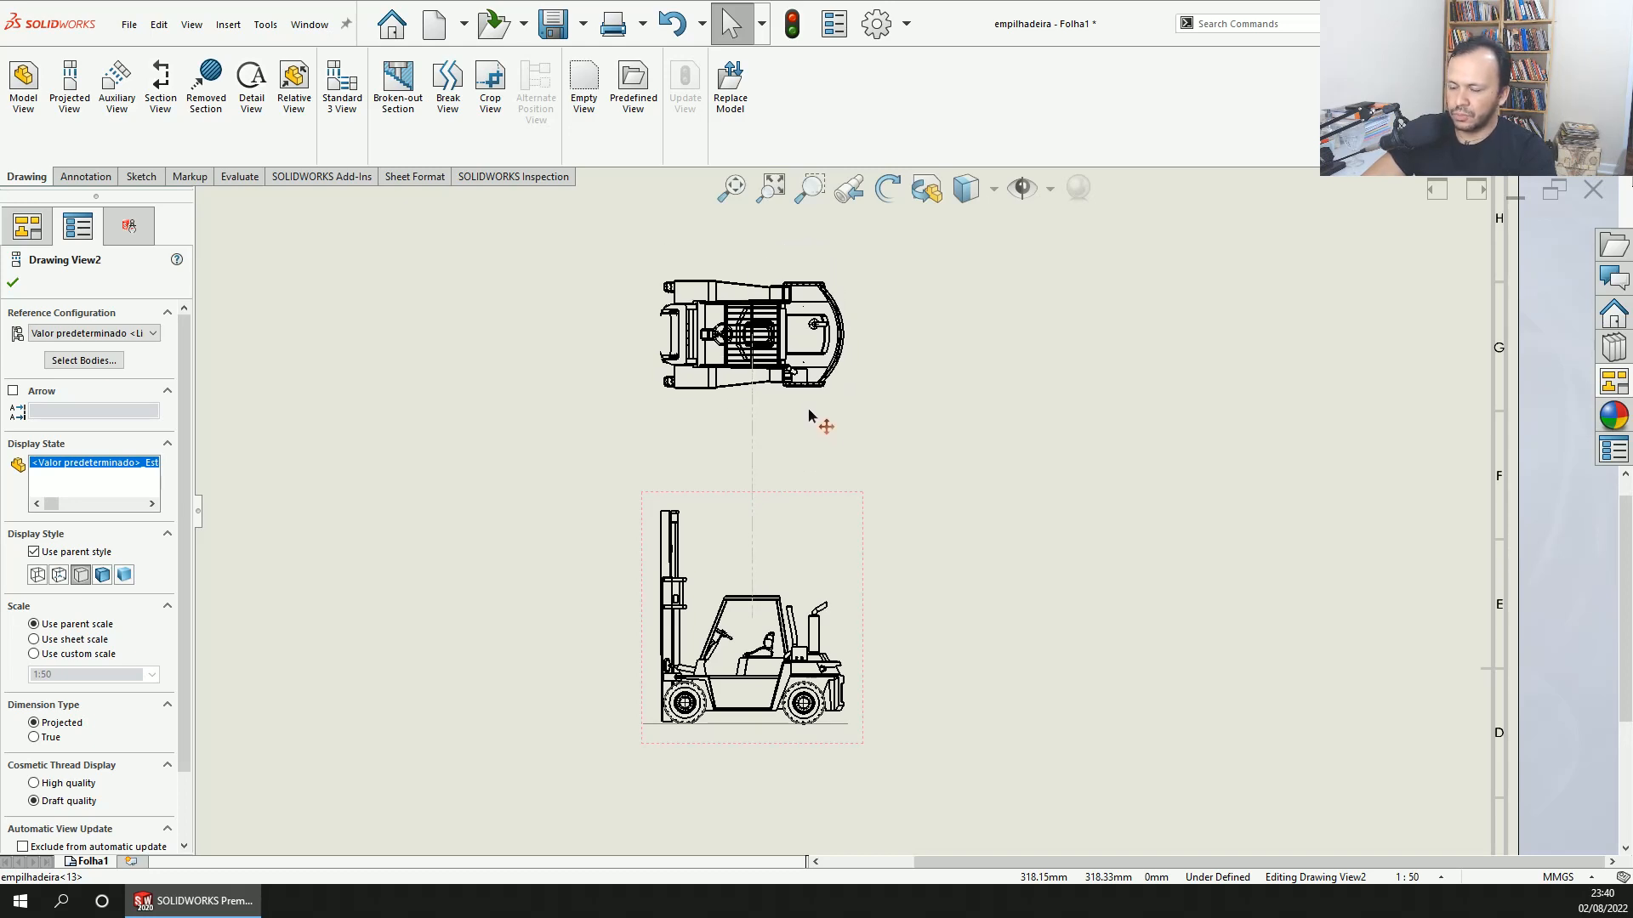
left_click(750, 333)
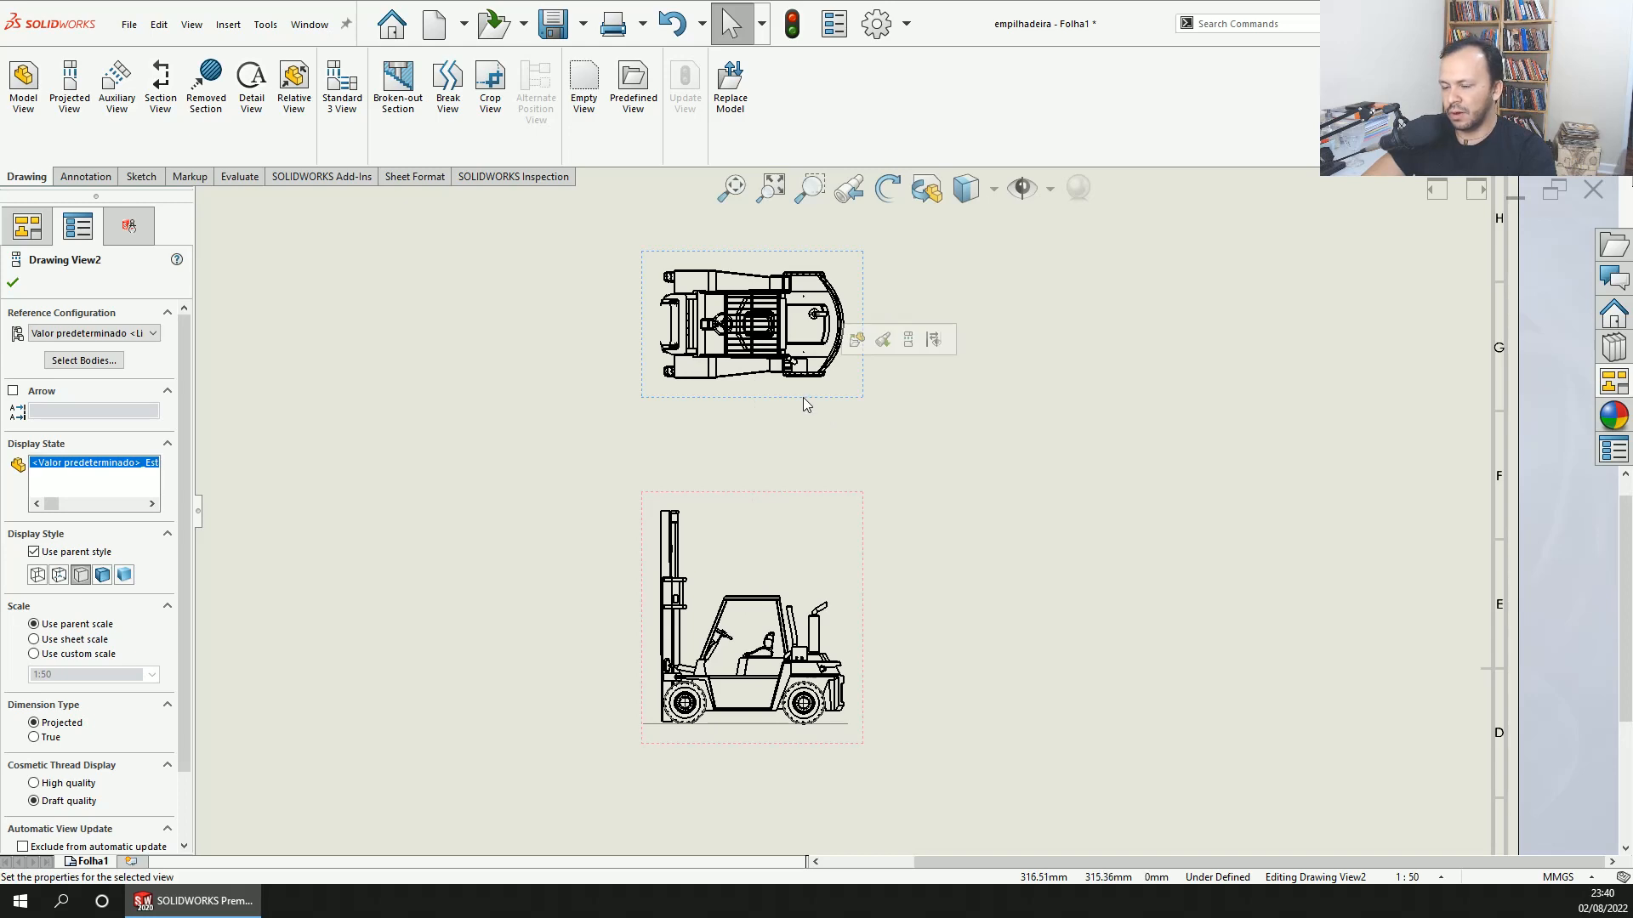
mouse_move(844, 411)
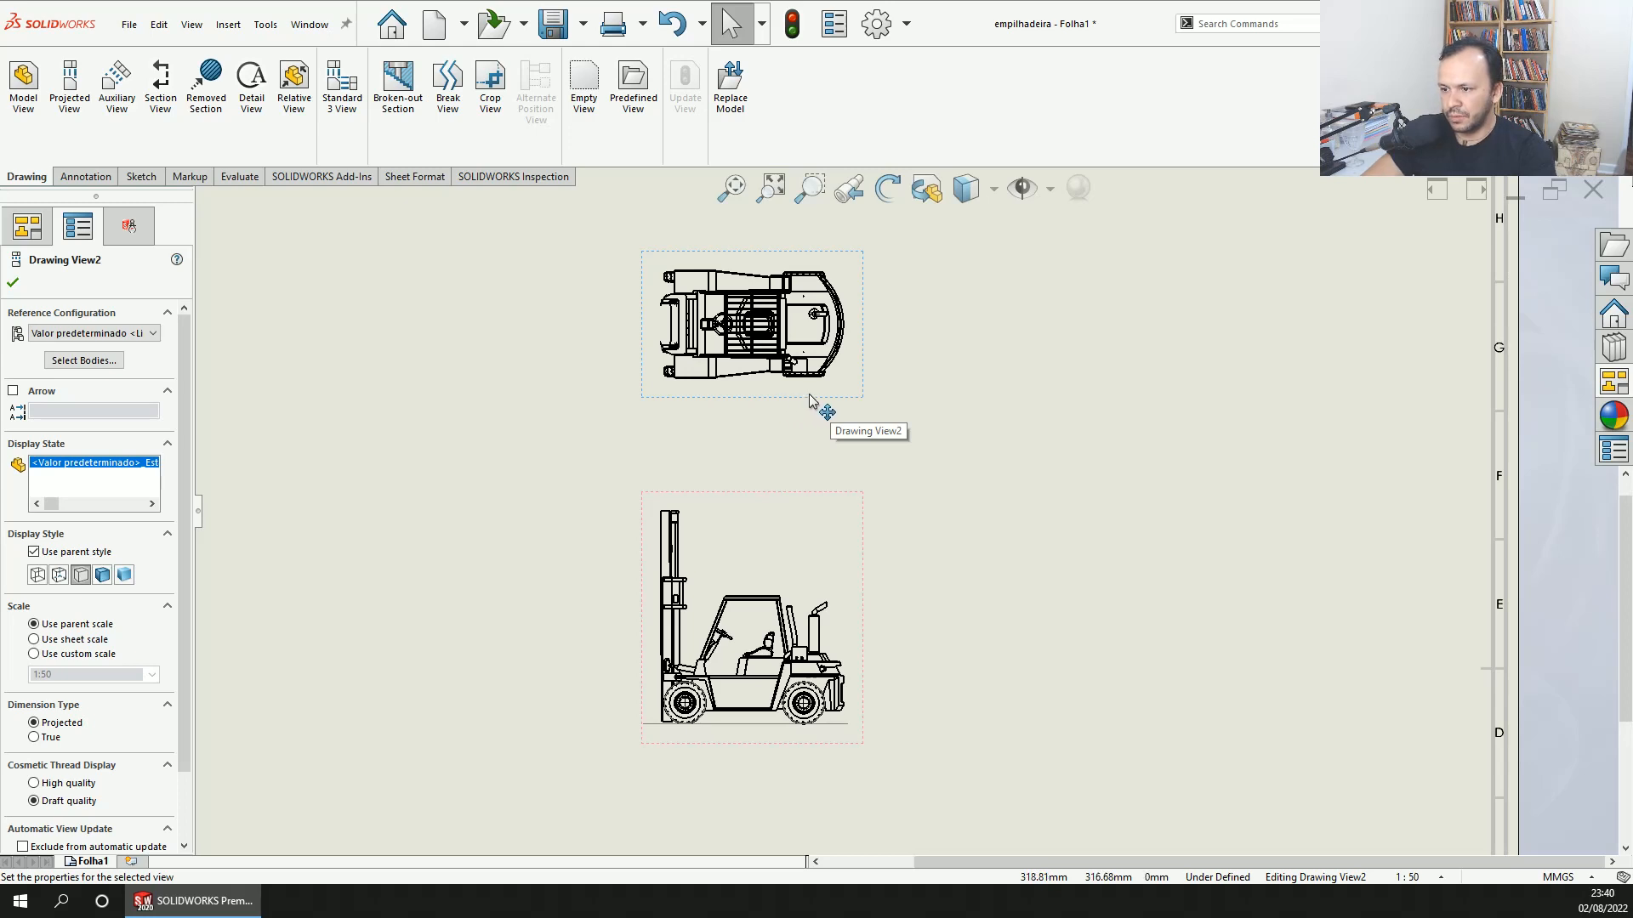
- Break the top view's alignment with the side view via its right-click Alignment menu
right_click(770, 323)
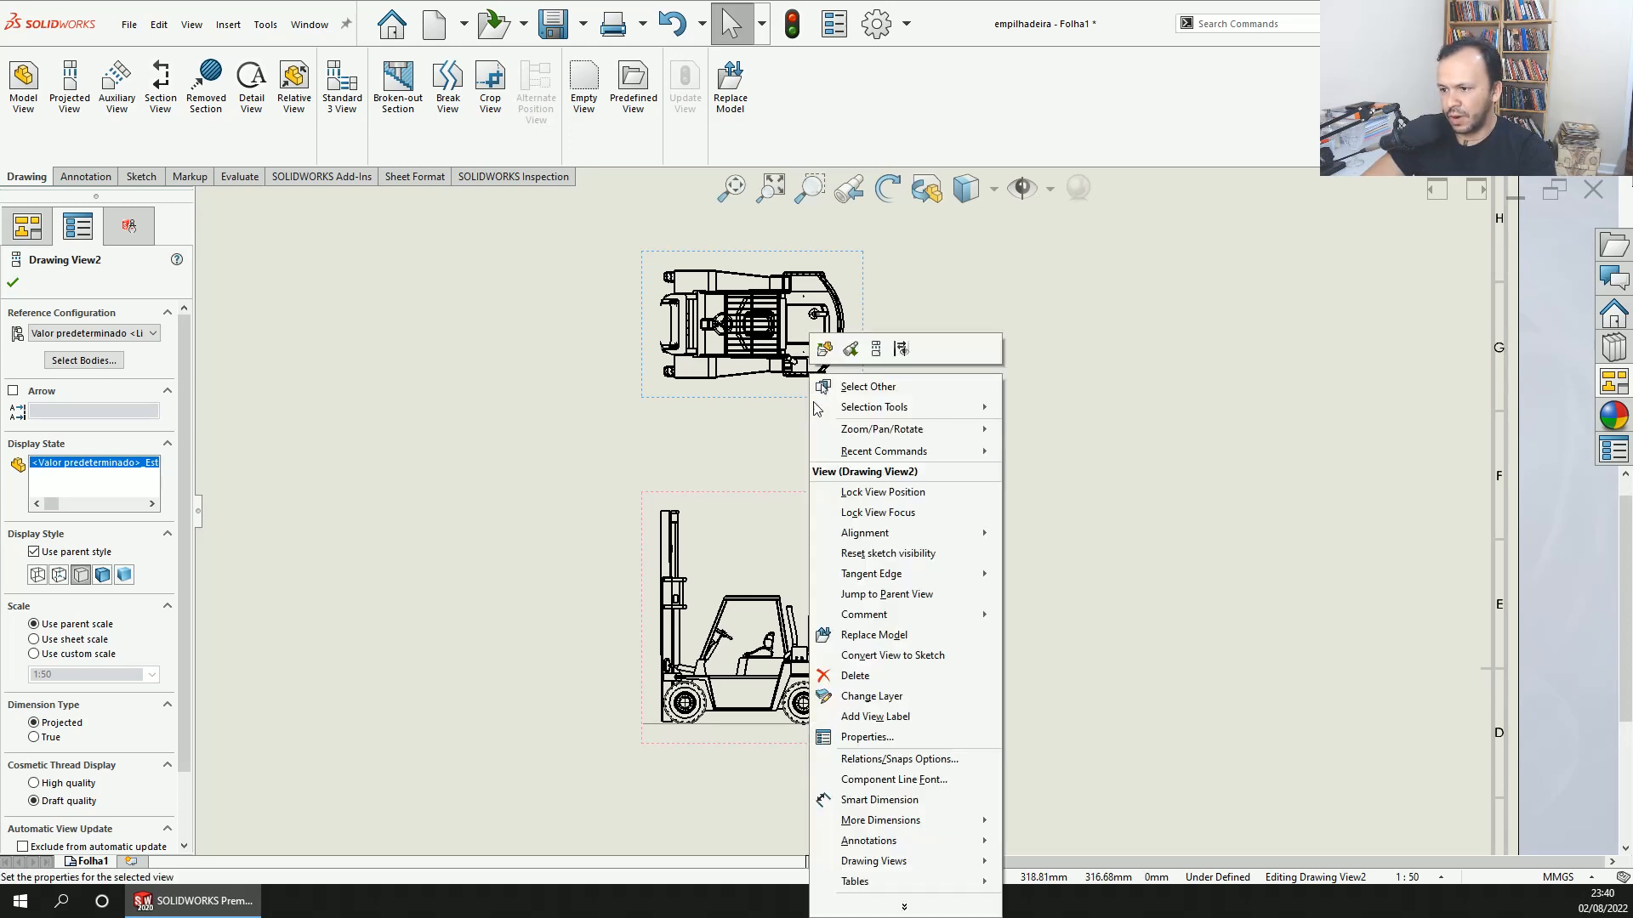
mouse_move(863, 533)
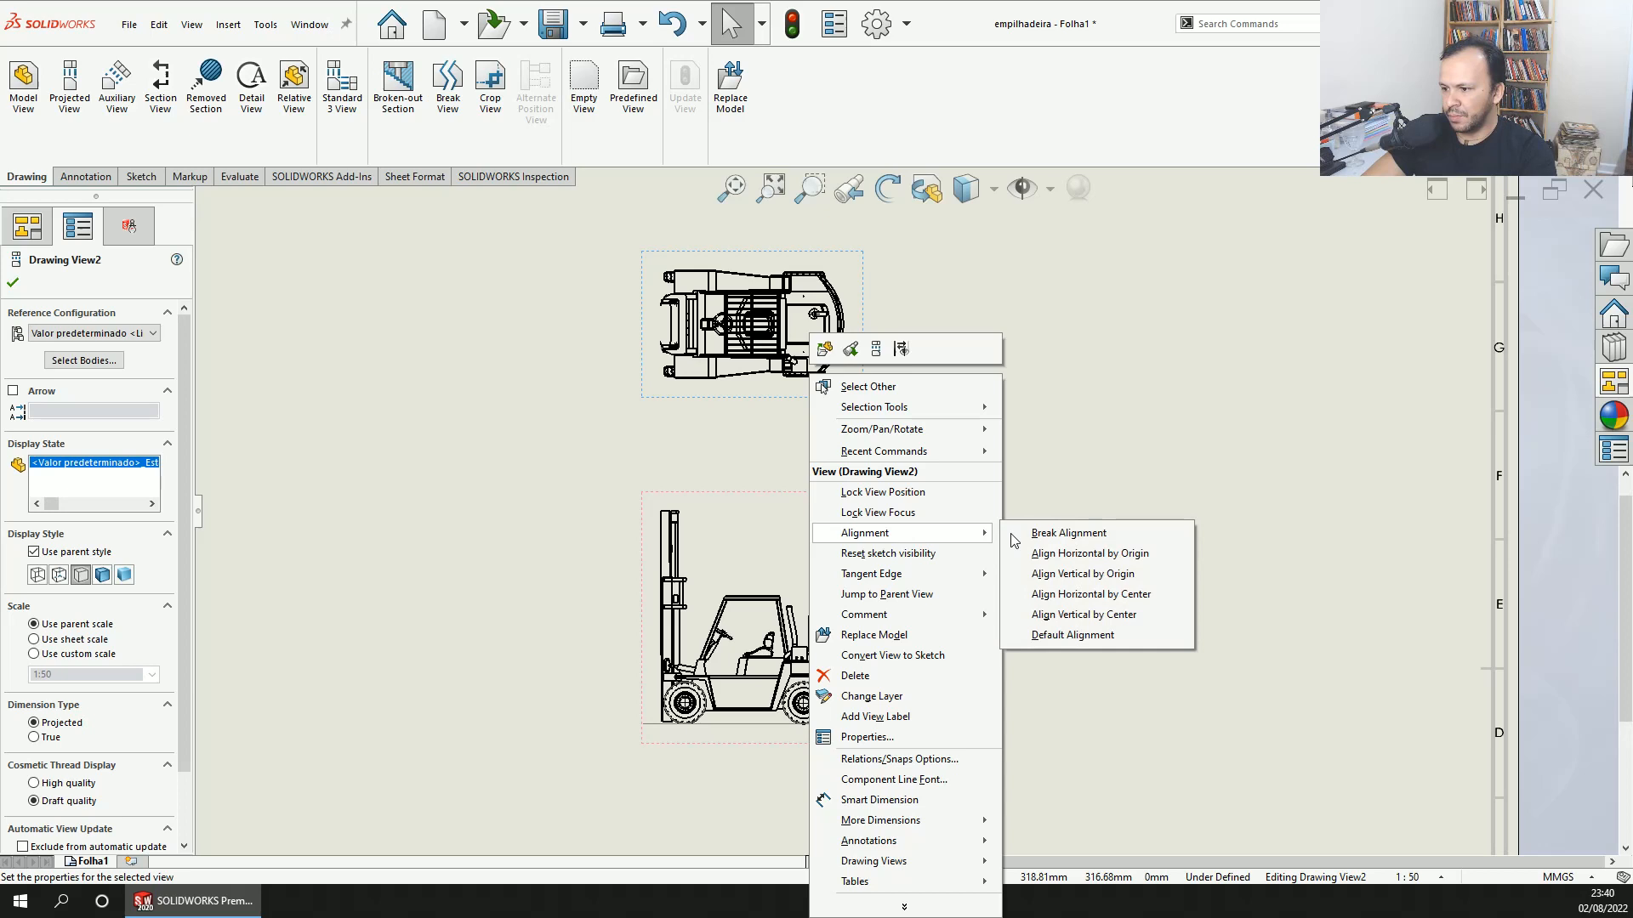
left_click(1065, 532)
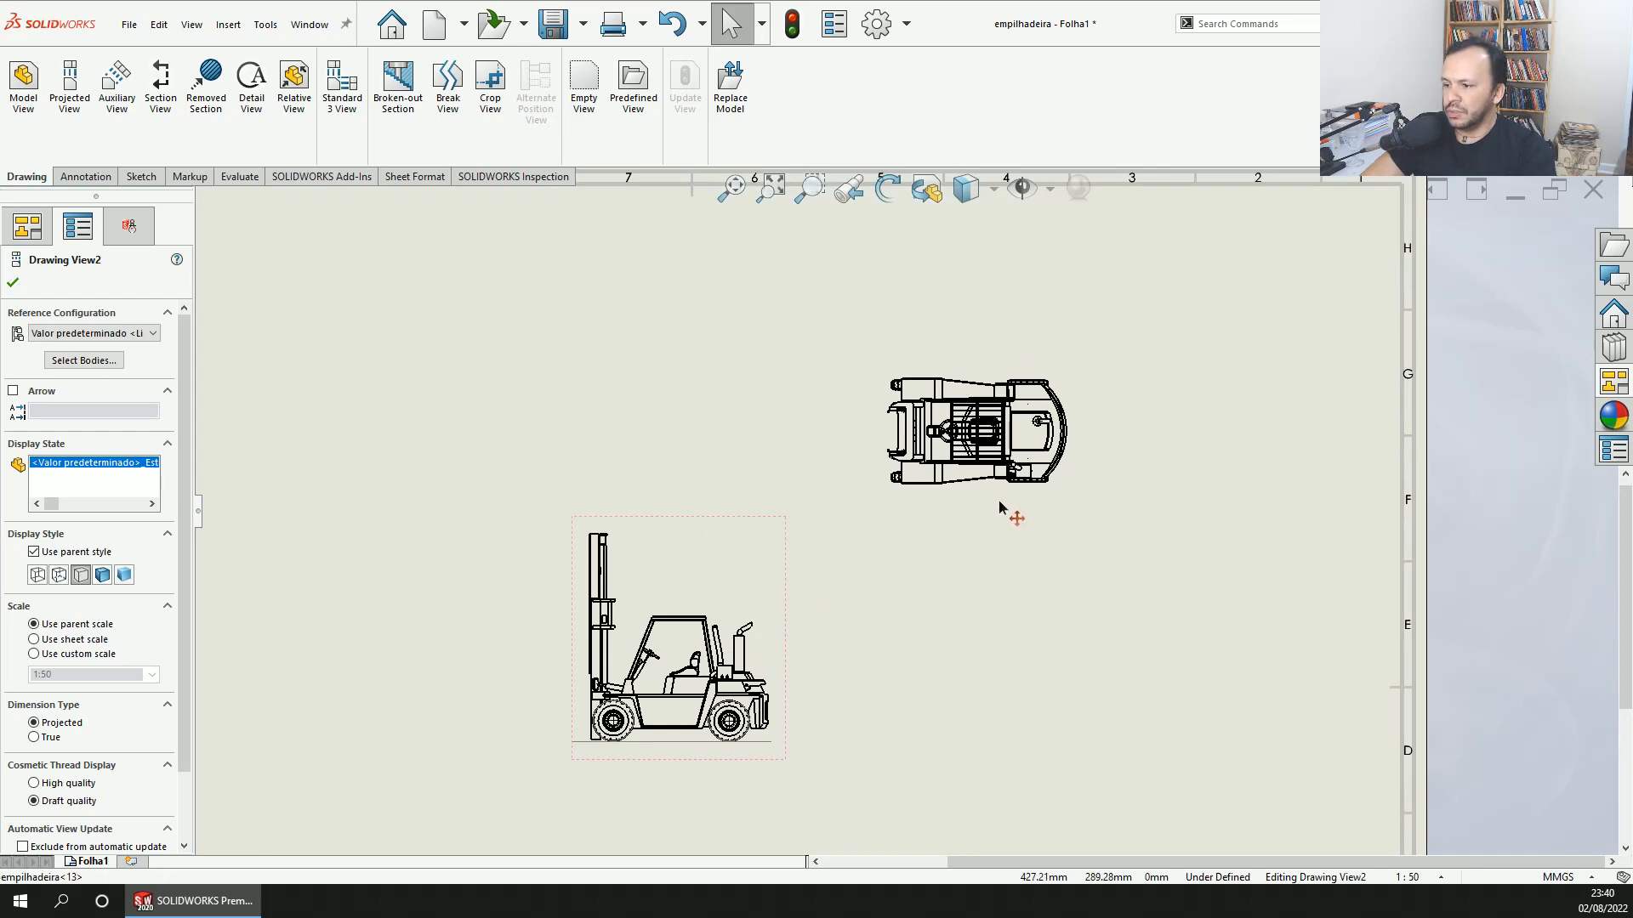
- Drop the top view at its new upper-right spot and start Rotate View on it
left_click(974, 432)
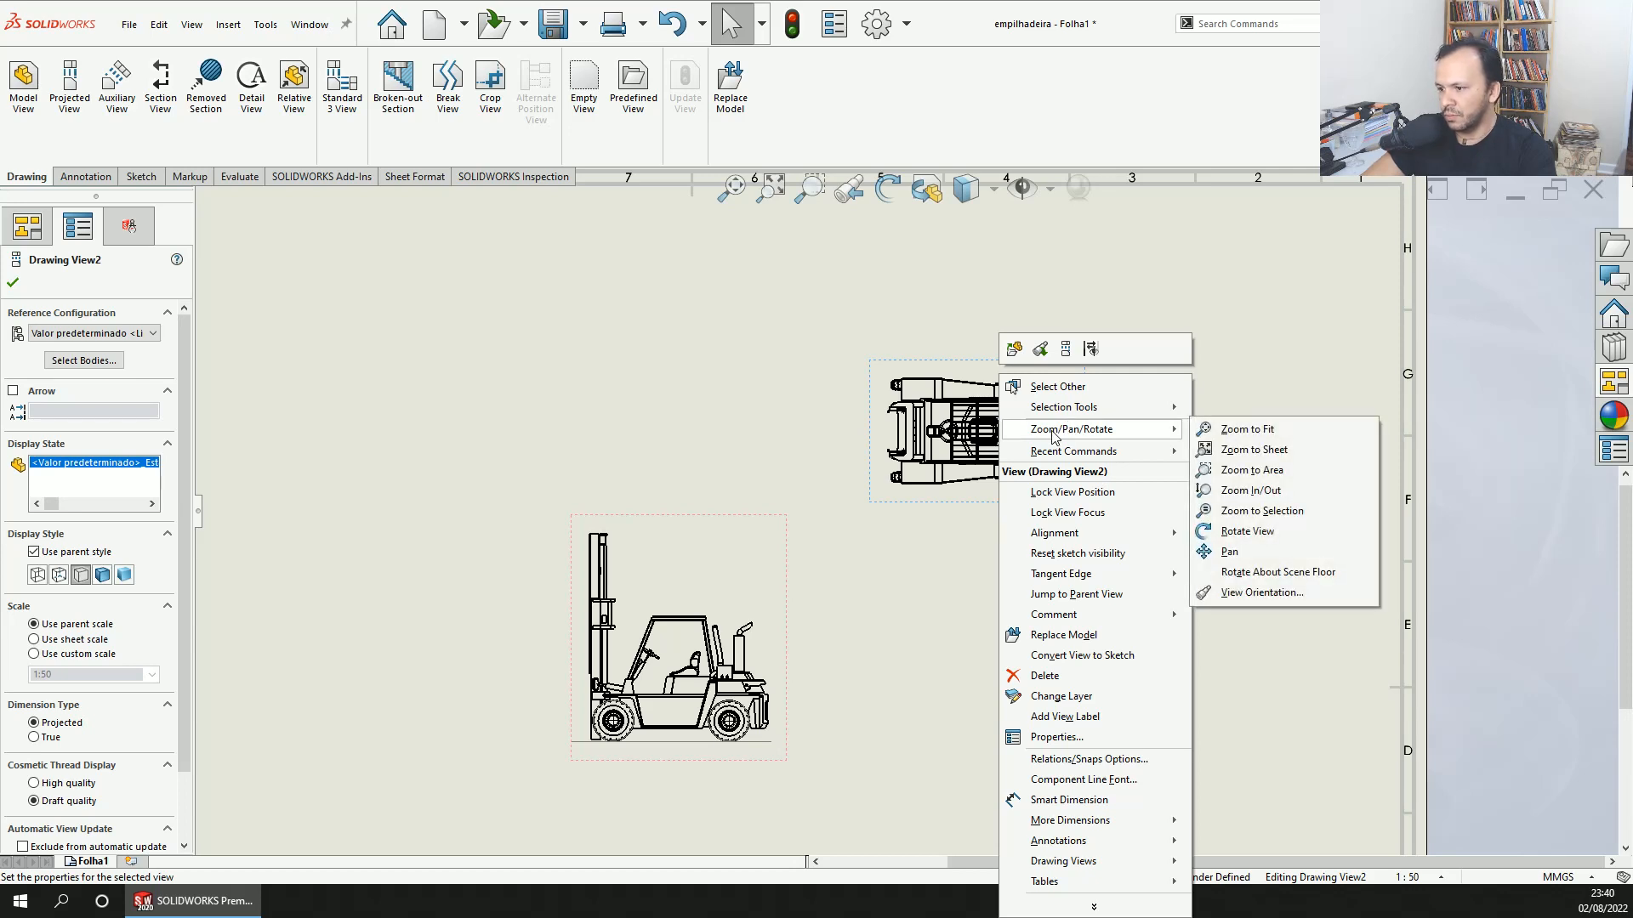
mouse_move(1247, 531)
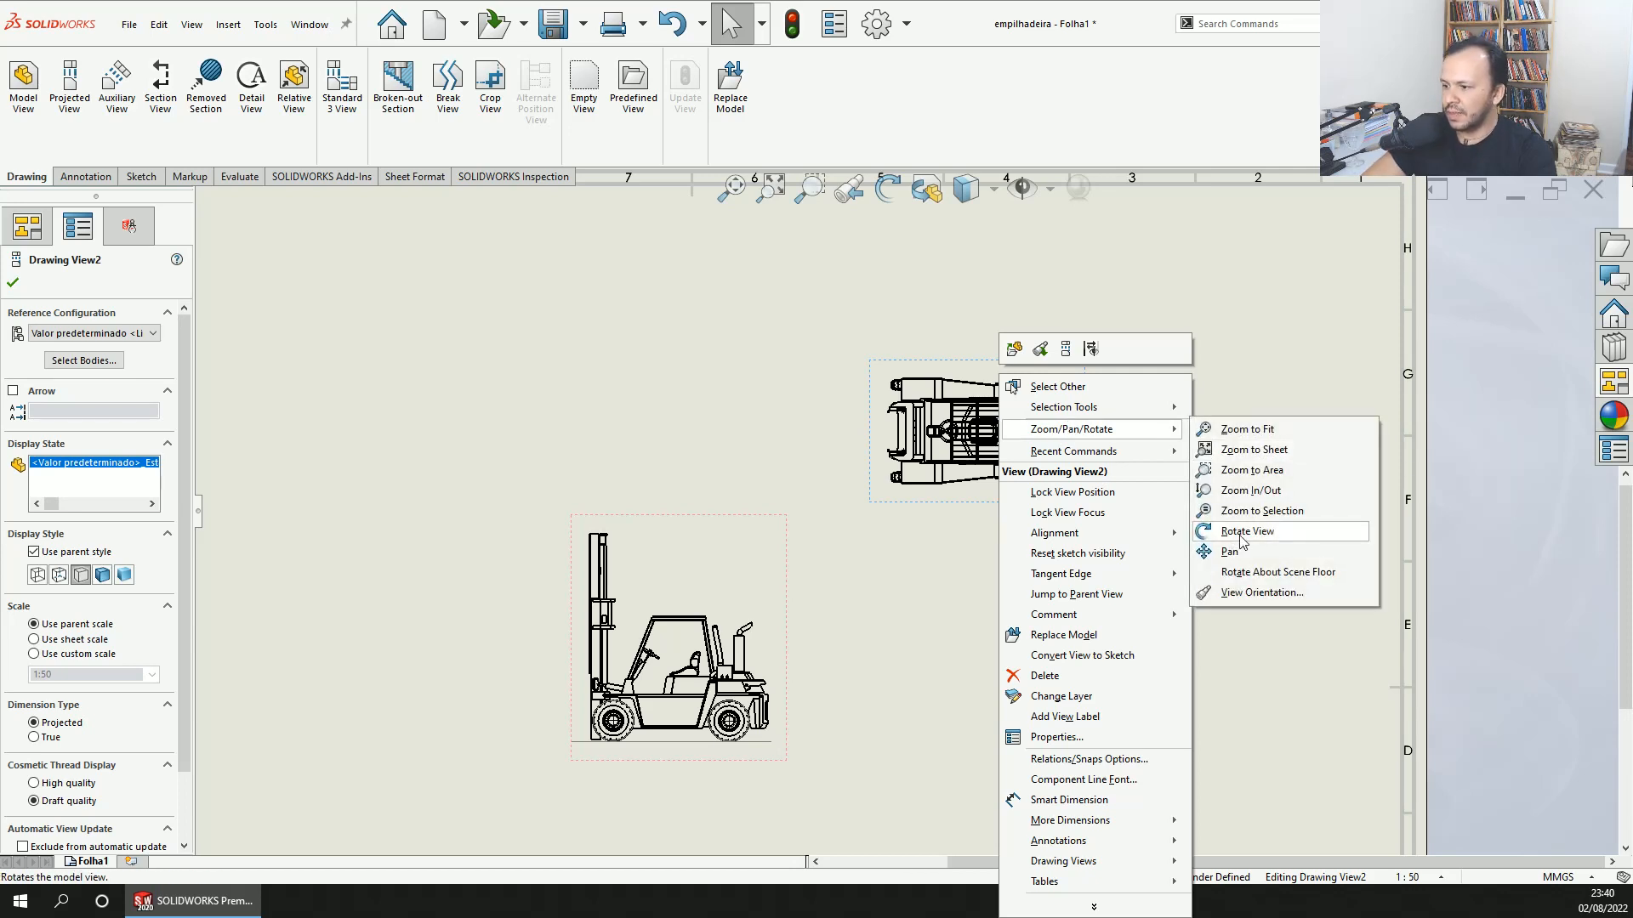
left_click(1245, 531)
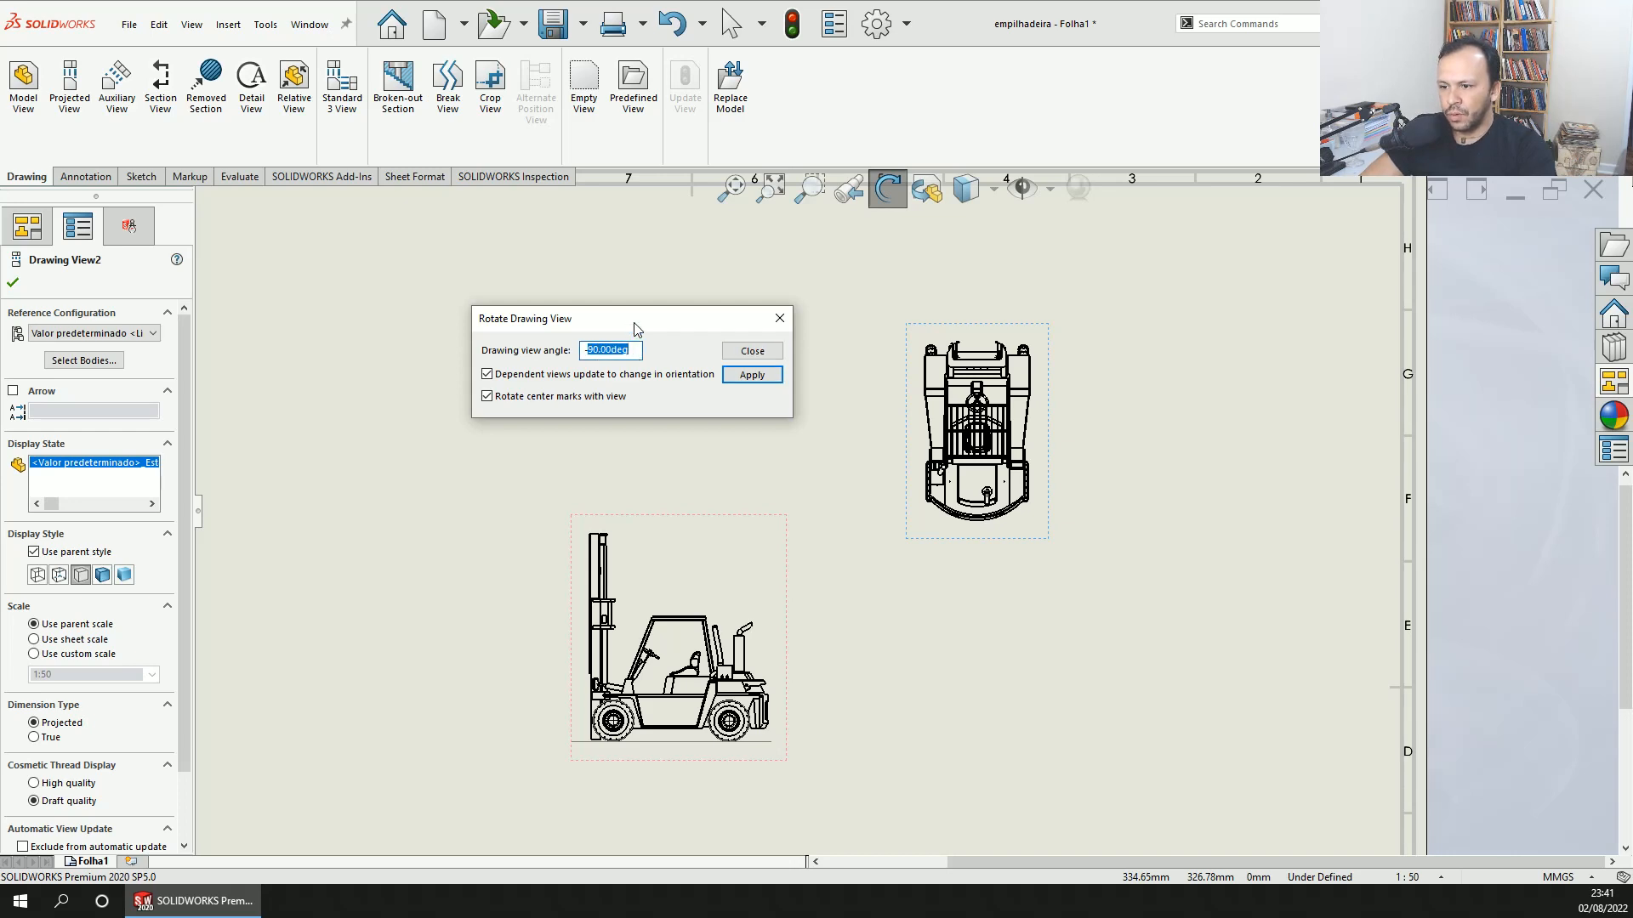
- Rotate the top view to -100 degrees and close the Rotate Drawing View dialog
left_click_drag(632, 317, 708, 326)
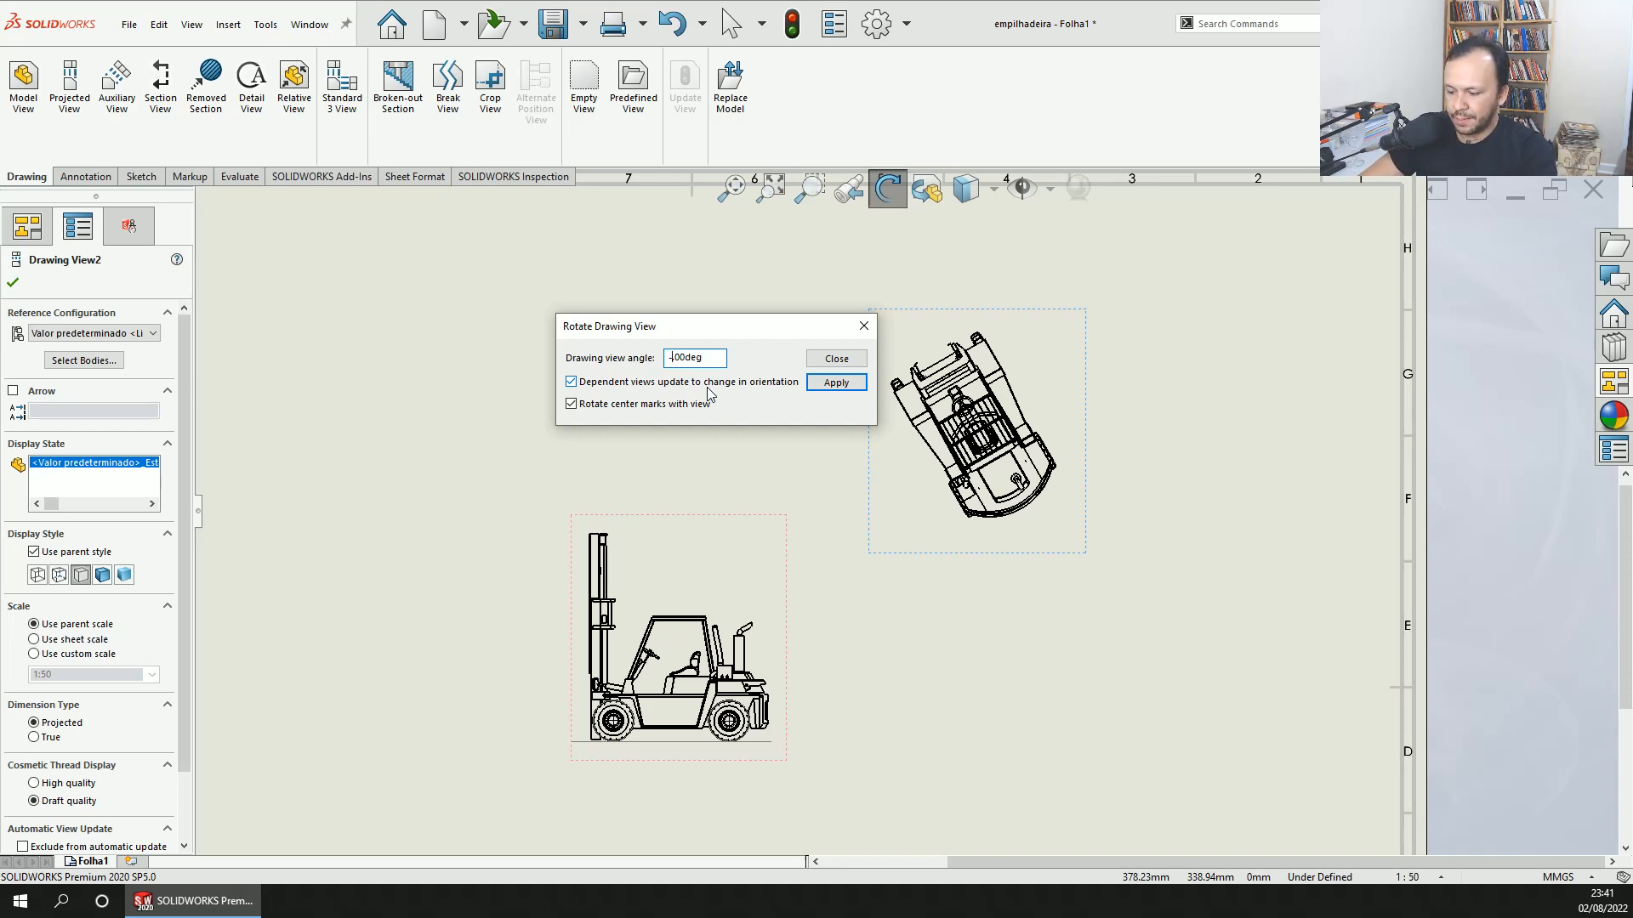
type("-100deg")
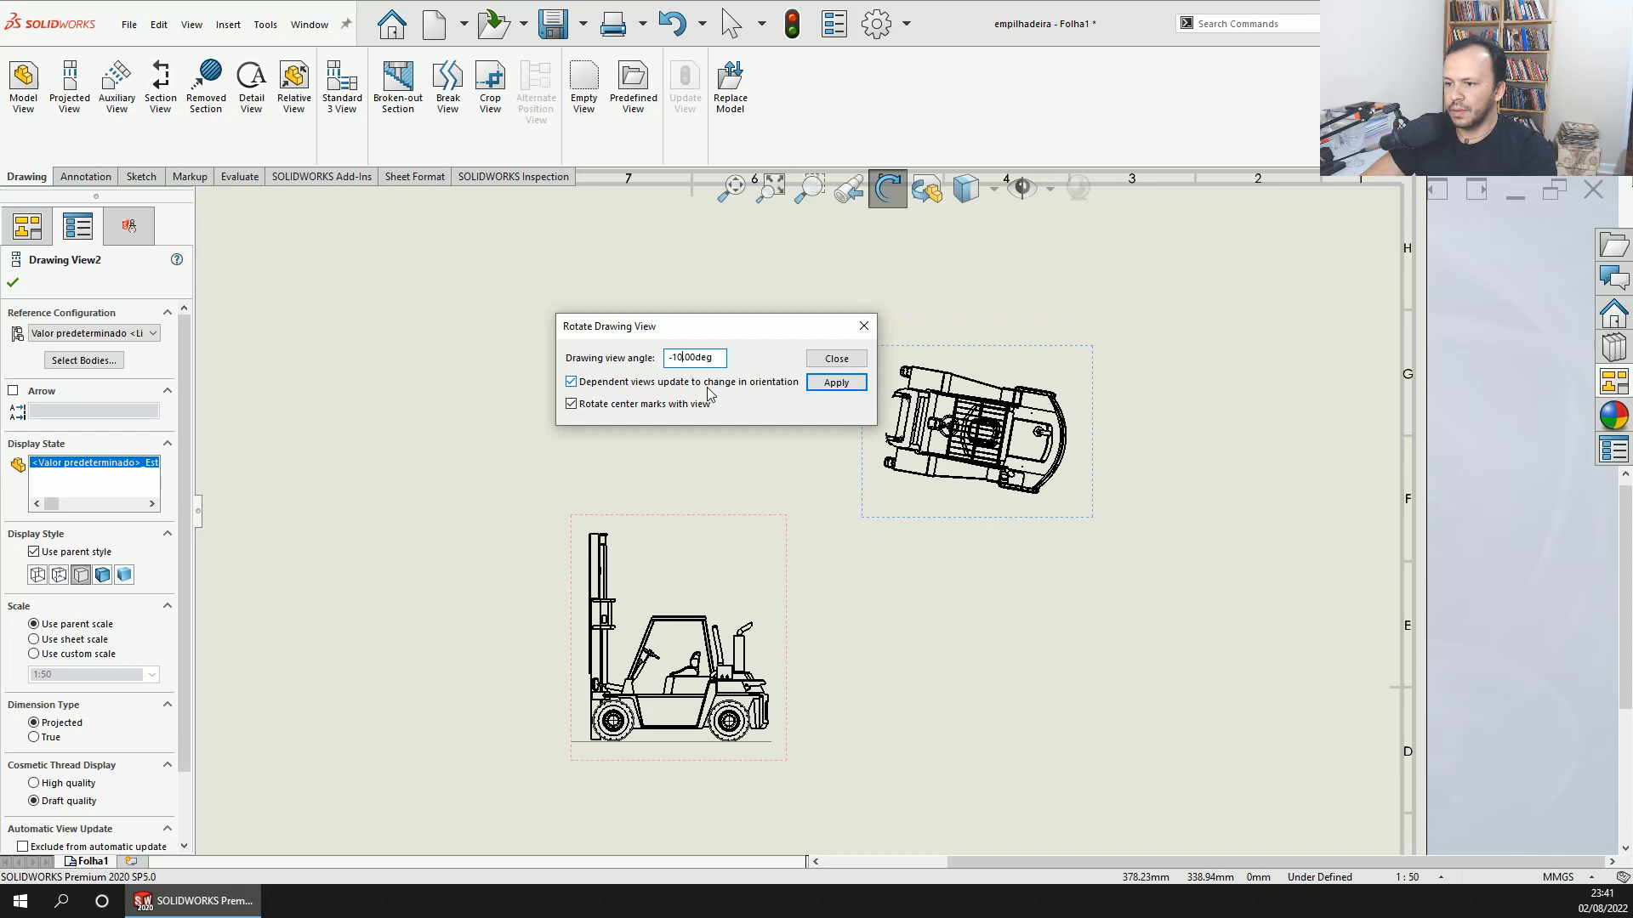
left_click_drag(609, 326, 438, 301)
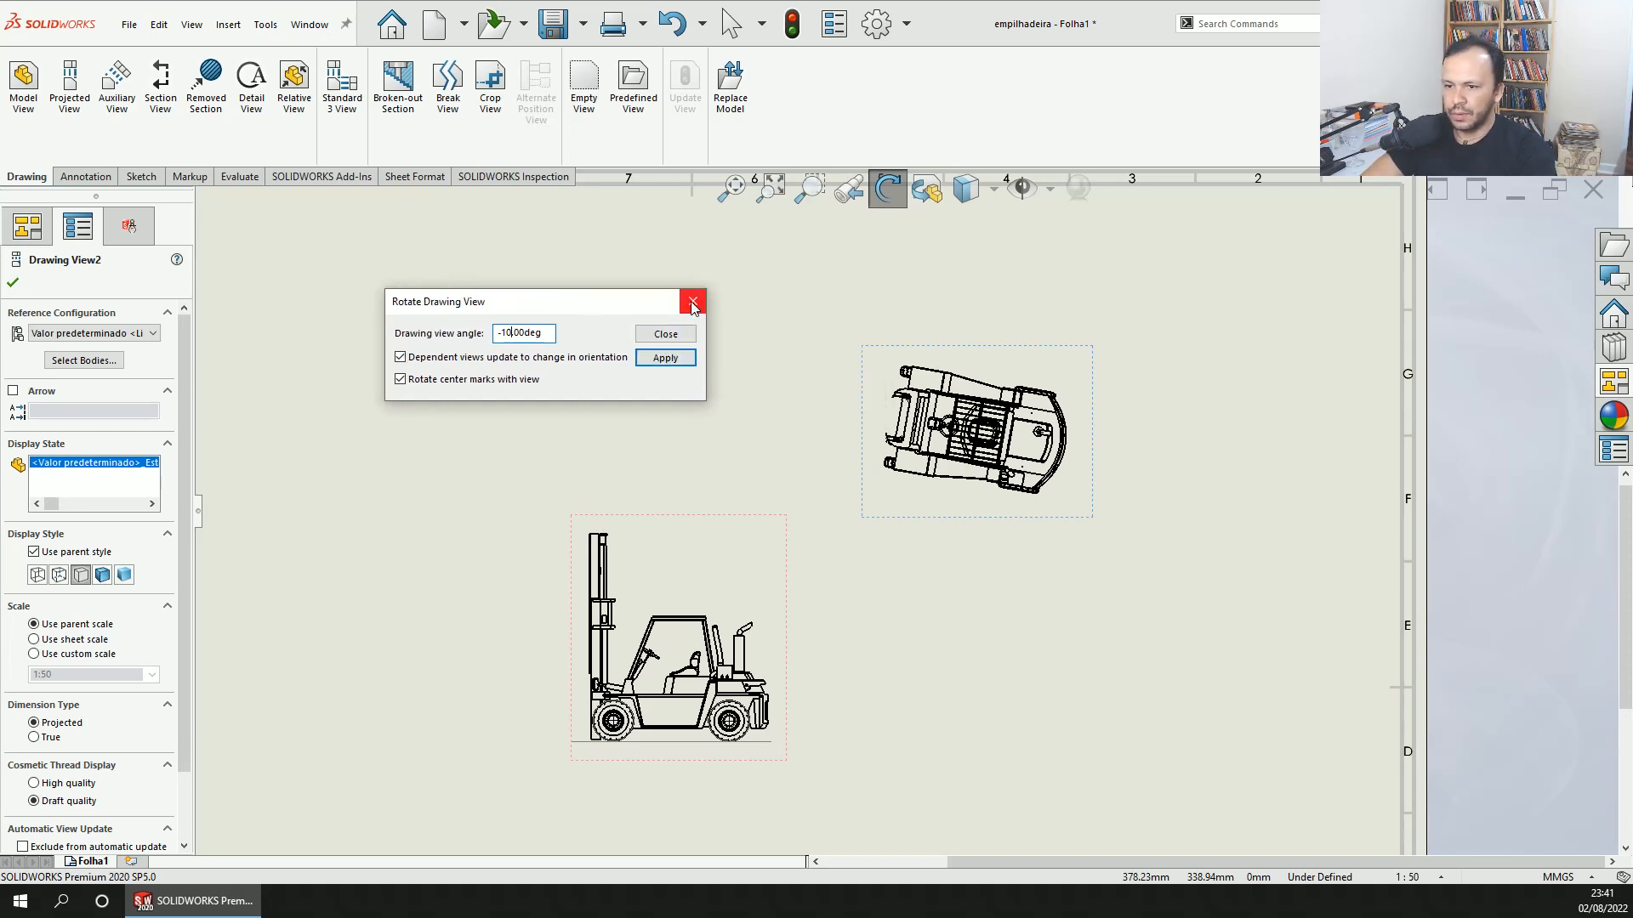
mouse_move(645, 311)
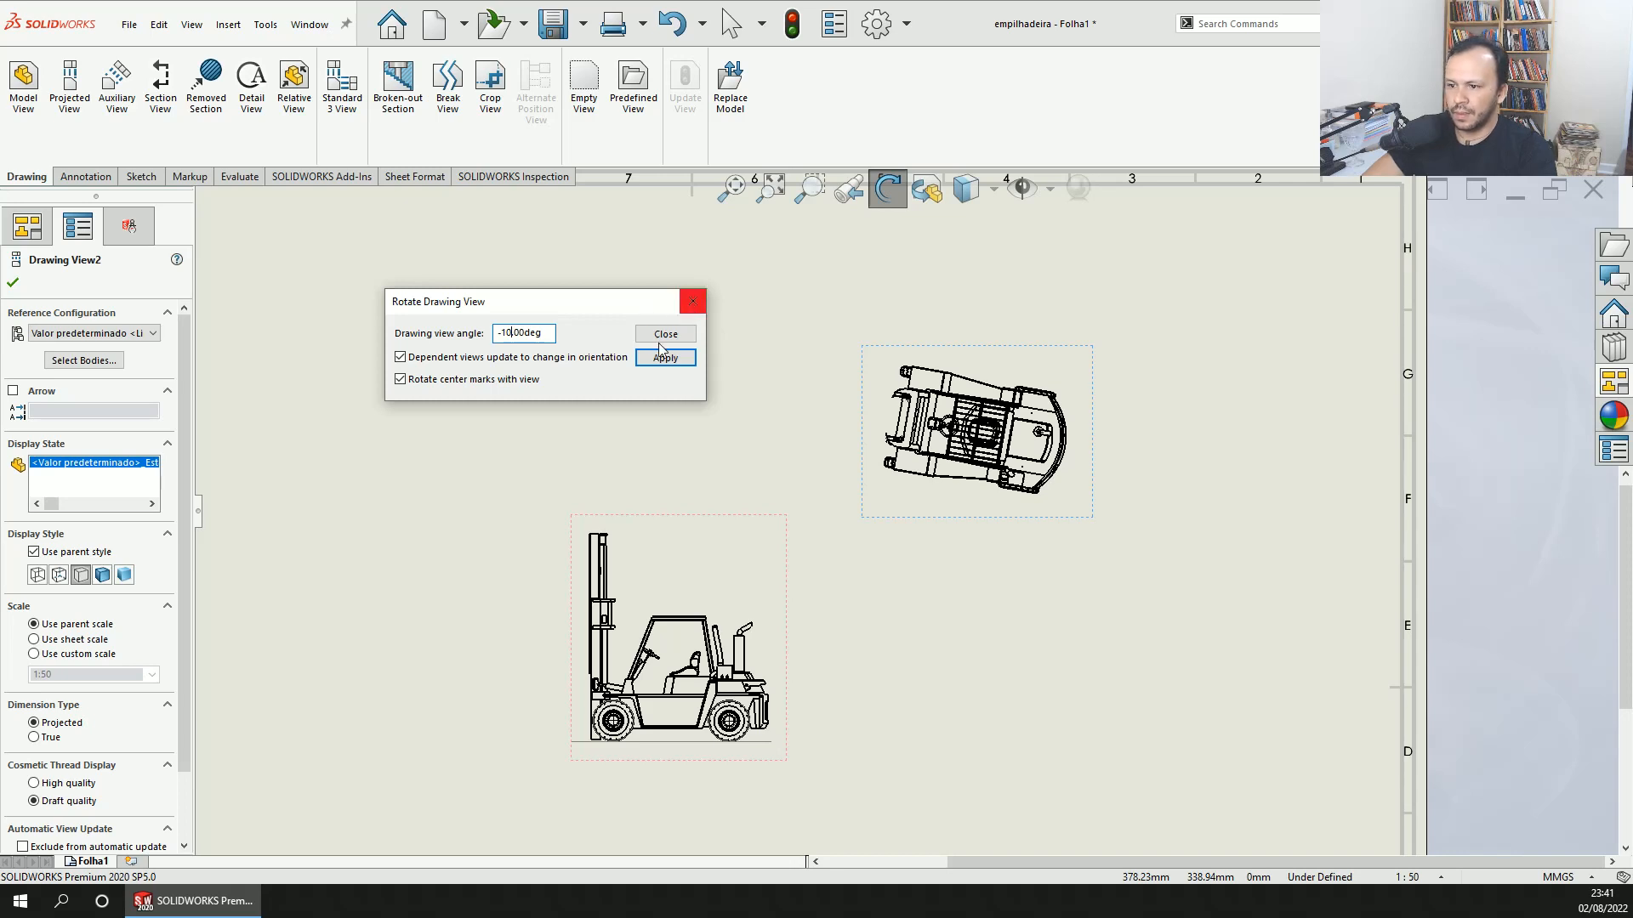
left_click(663, 357)
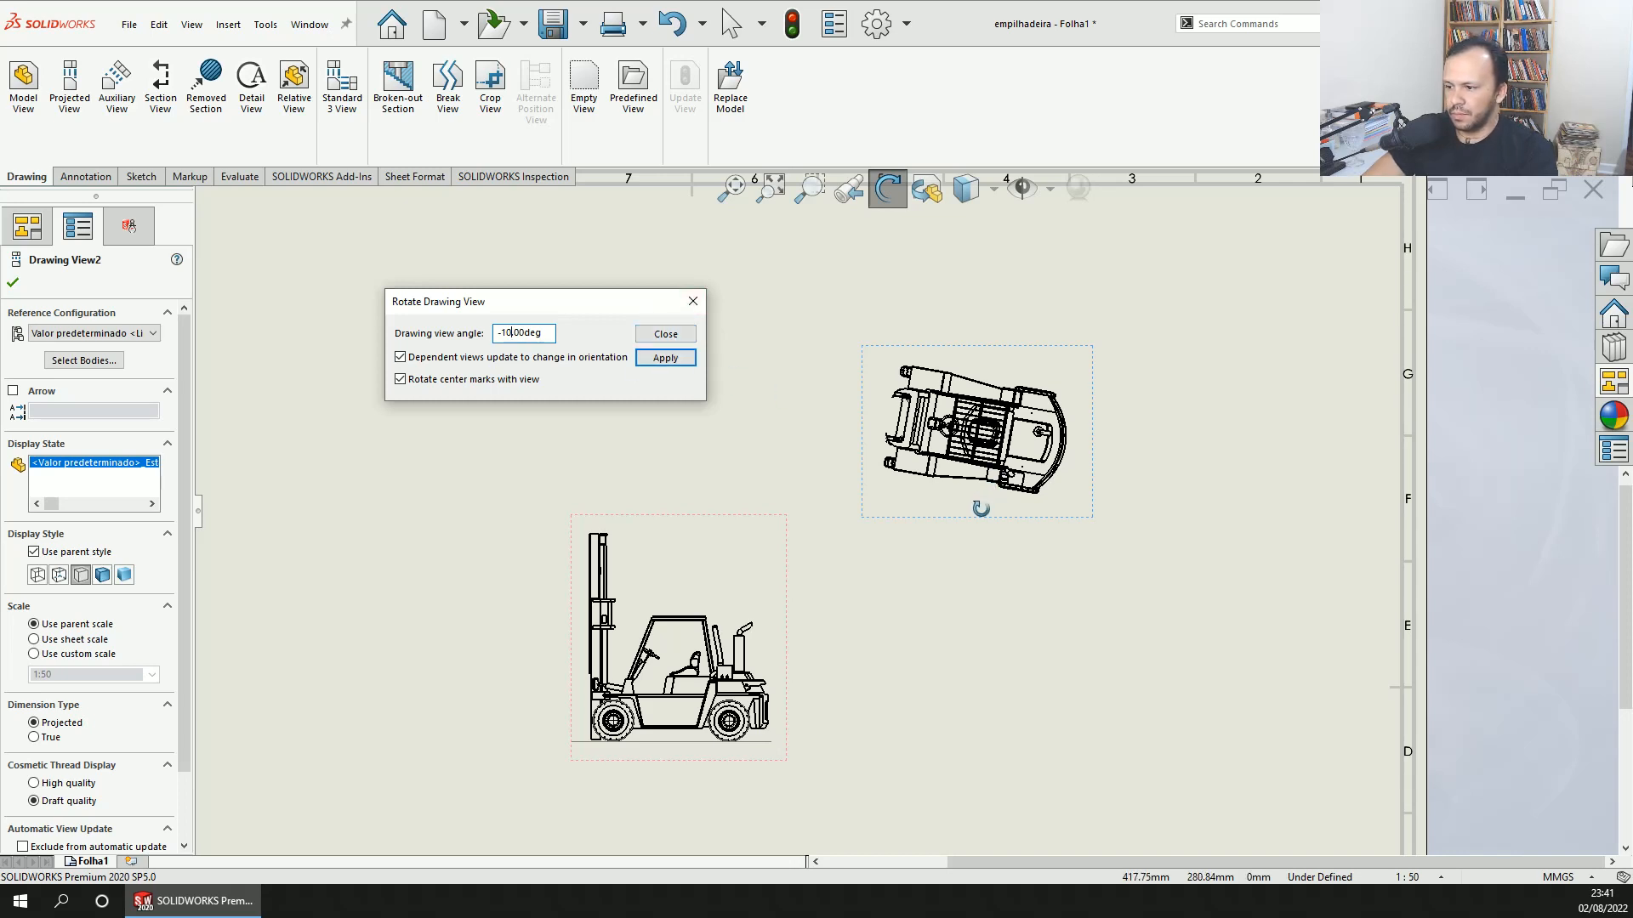
left_click(664, 333)
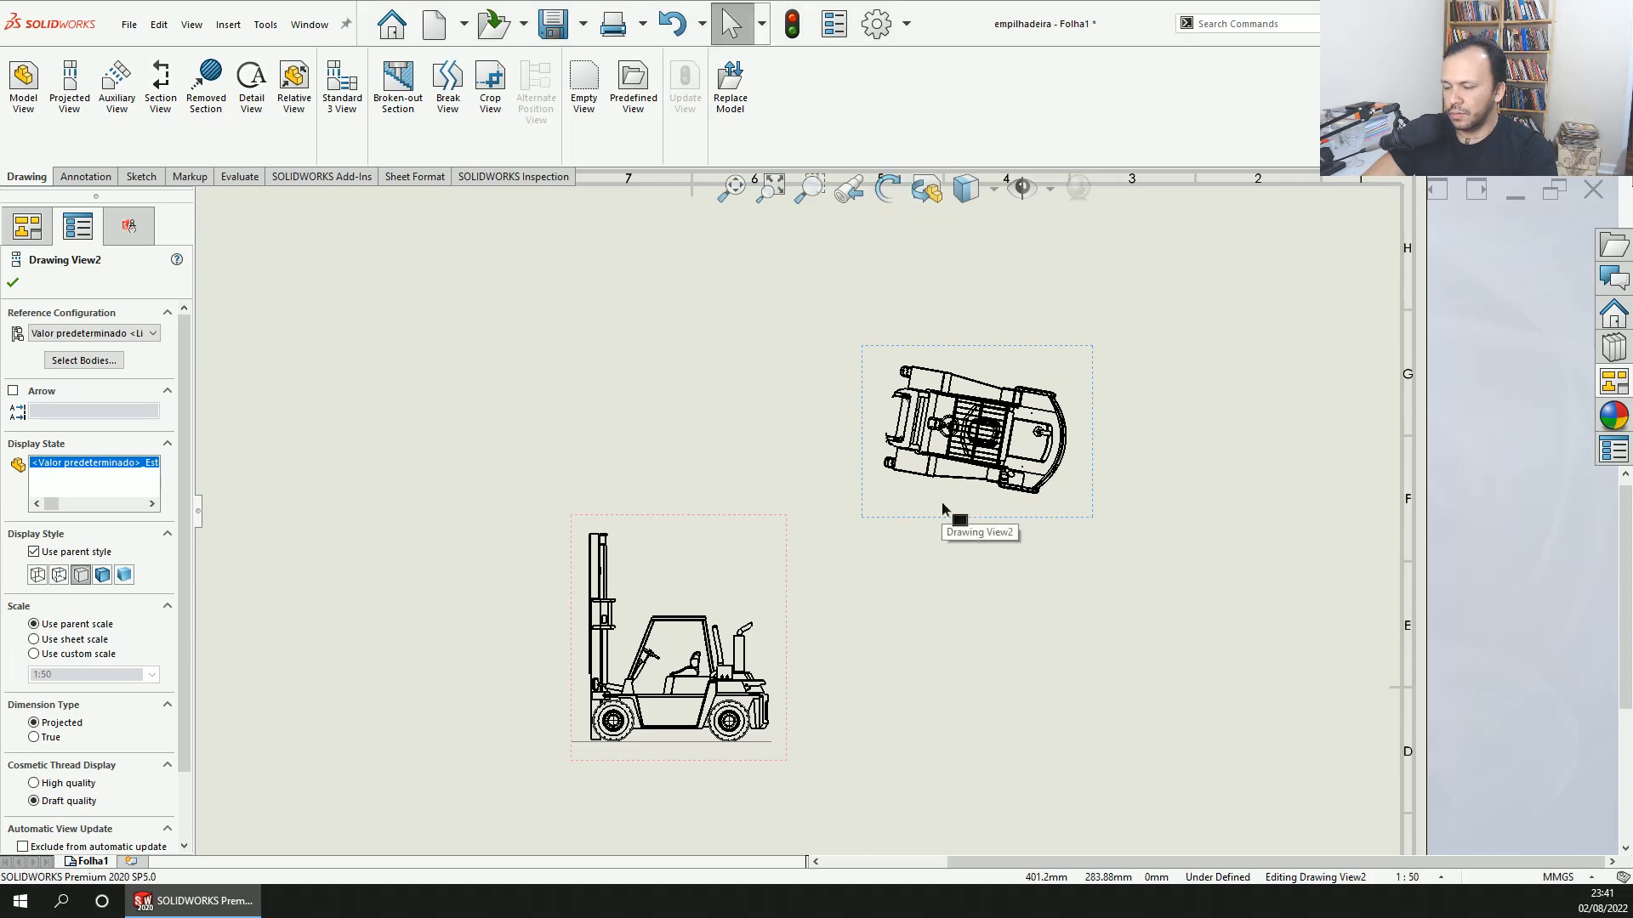
- Reopen Rotate View on the top view, reset it to 0 degrees, and close
right_click(975, 431)
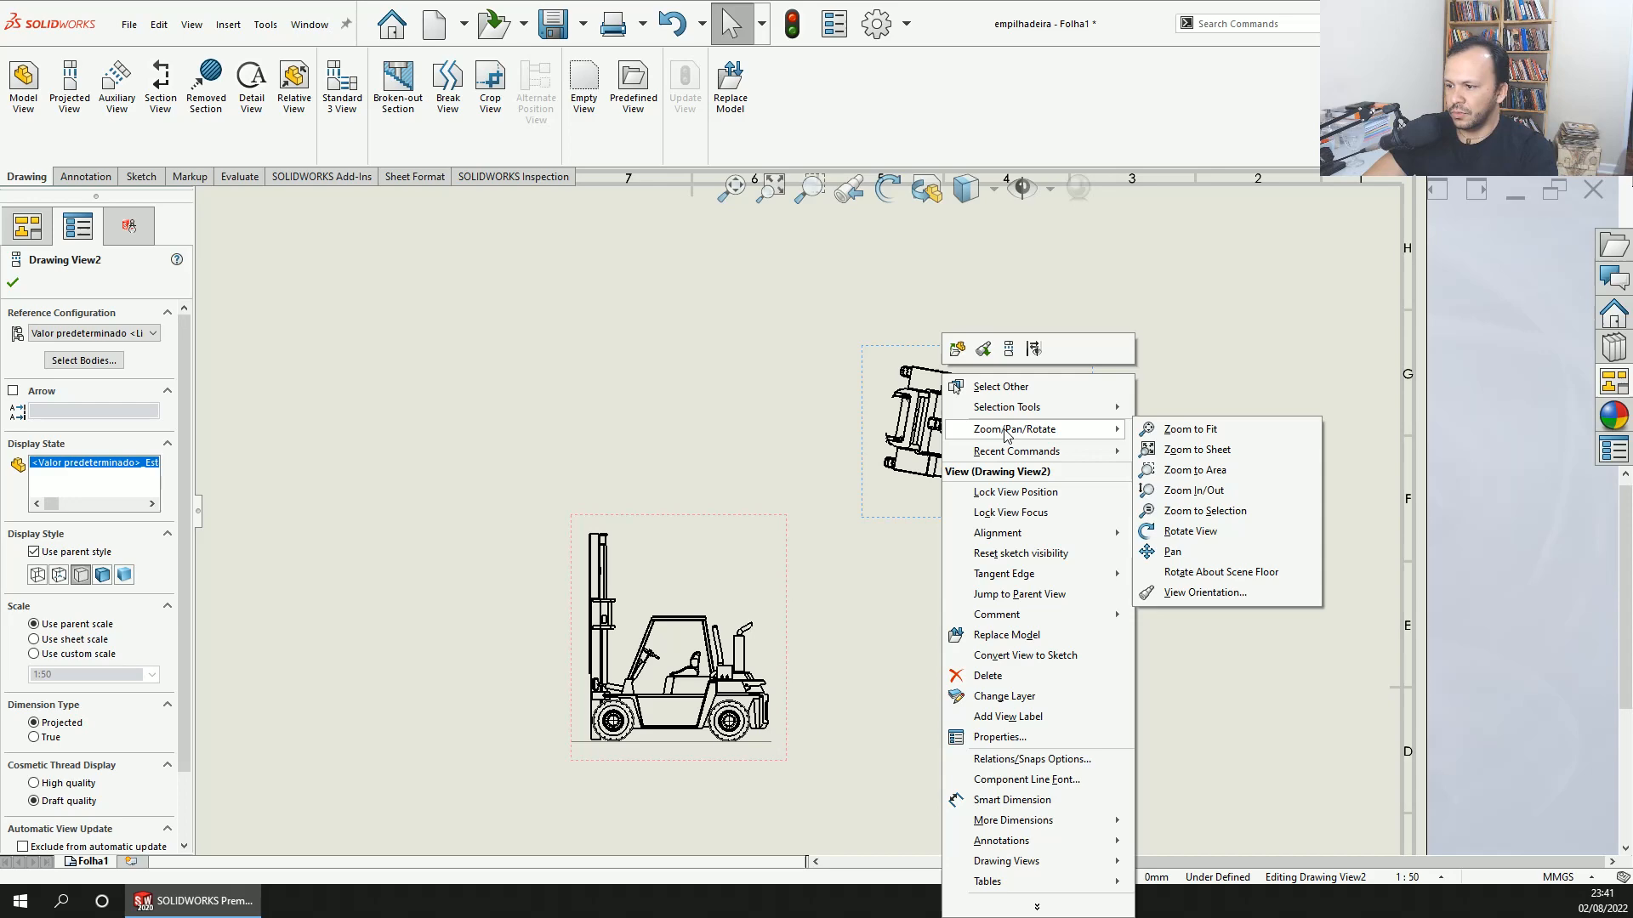
mouse_move(1184, 428)
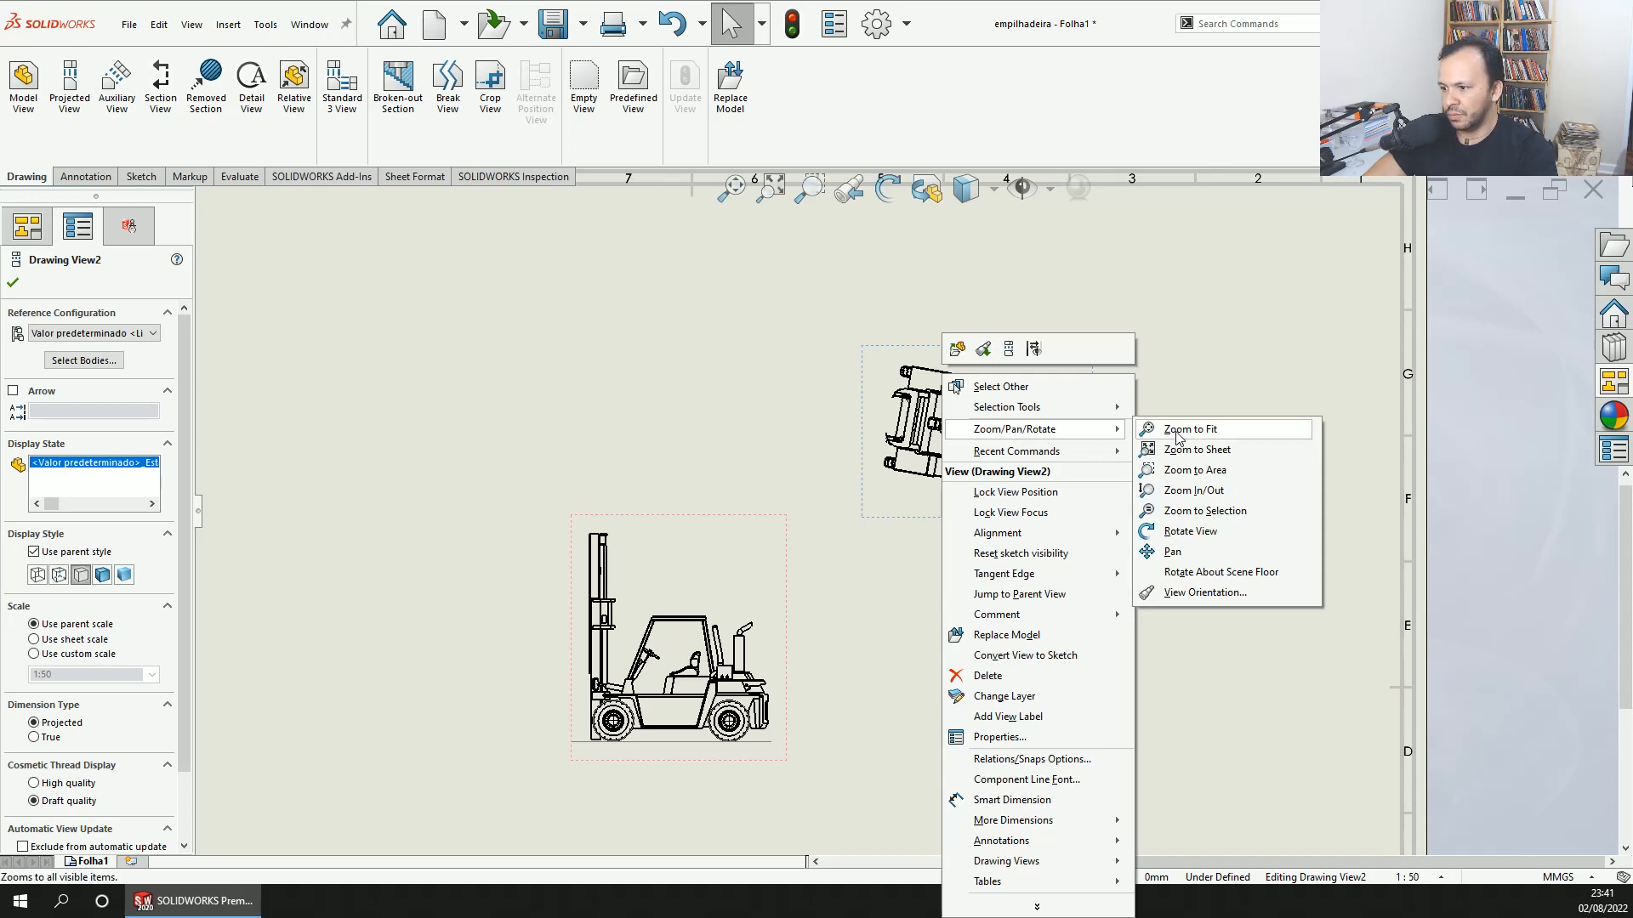
left_click(1188, 529)
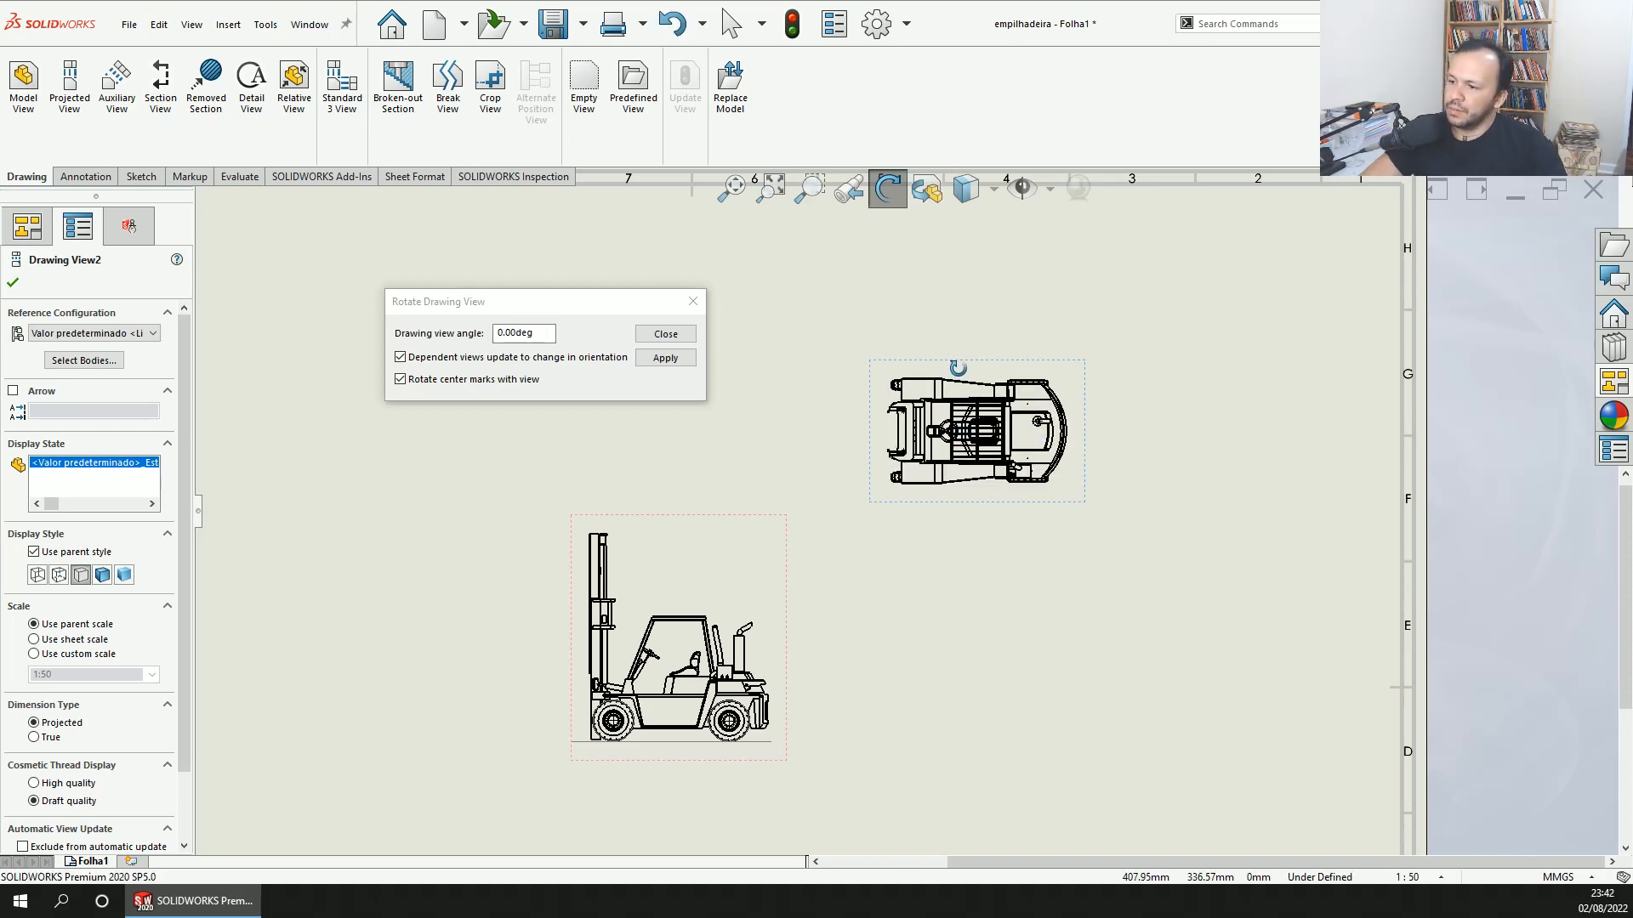
left_click(663, 333)
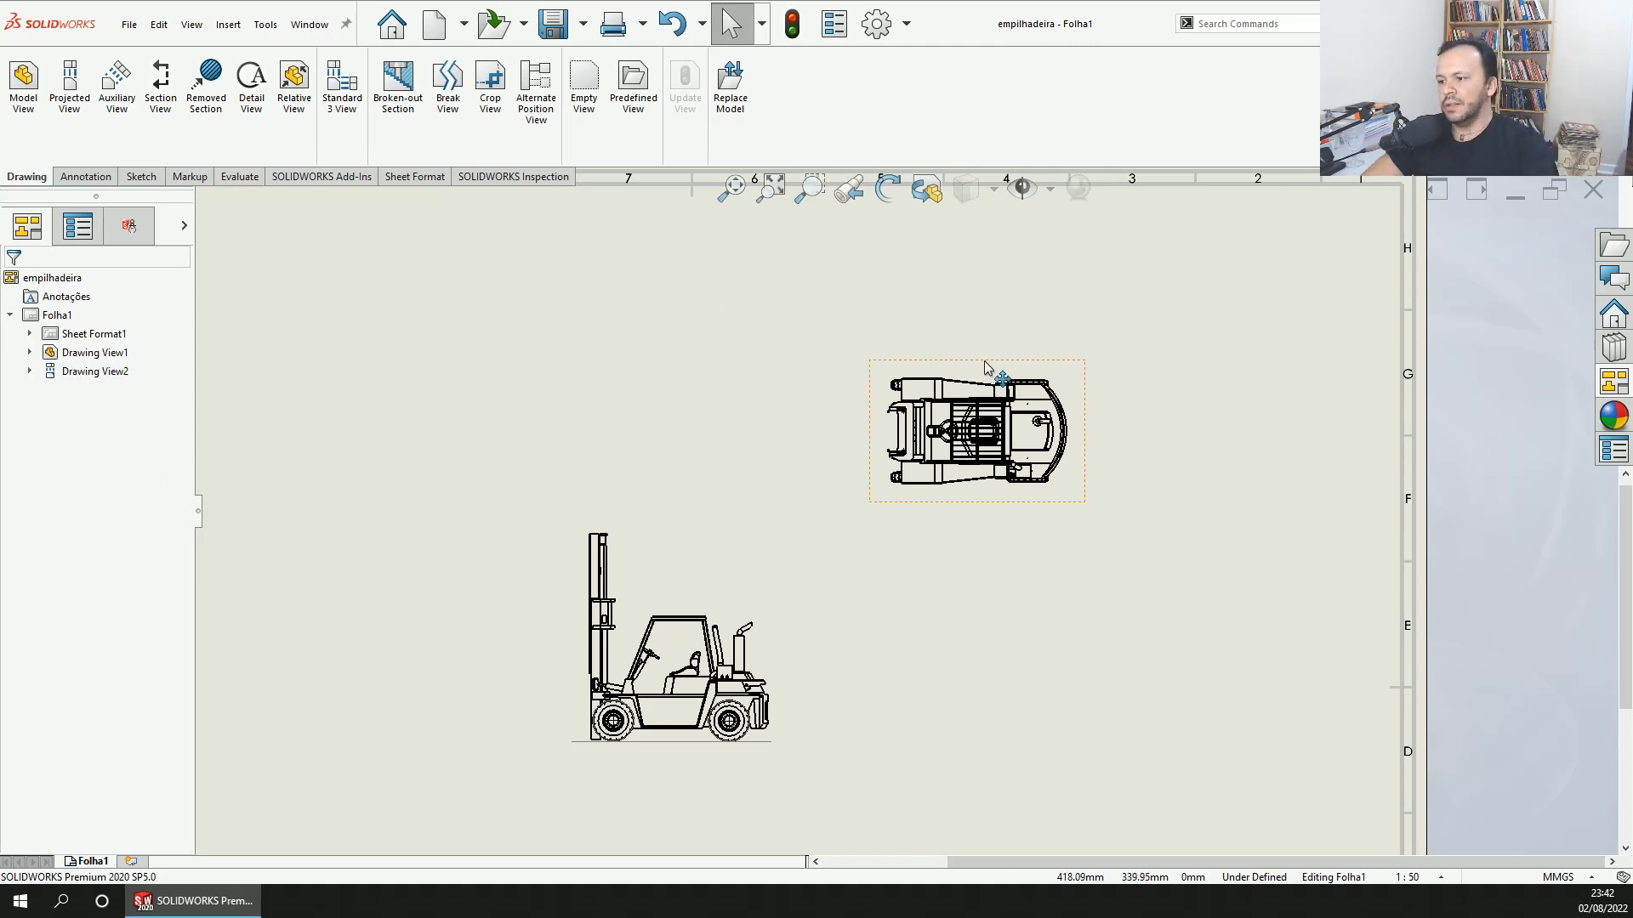
mouse_move(990, 371)
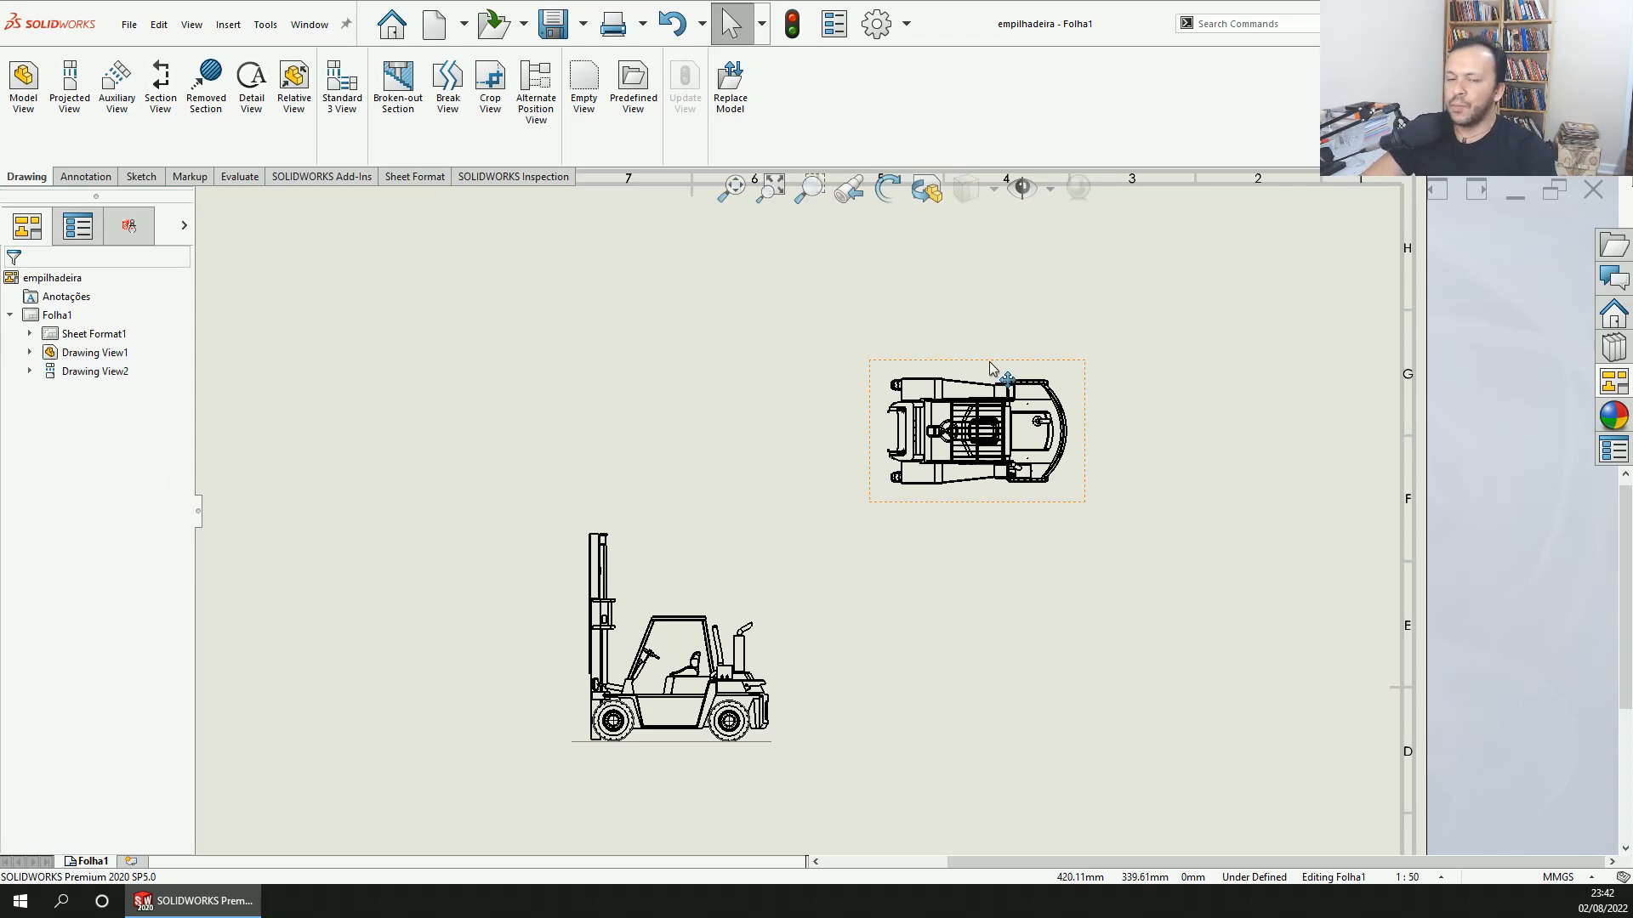